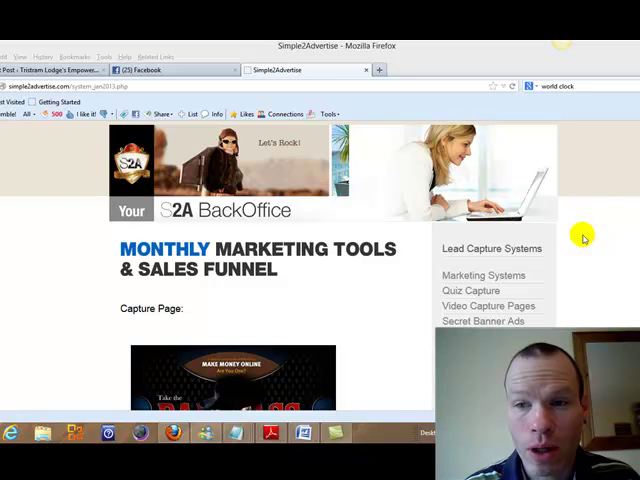
mouse_move(604, 216)
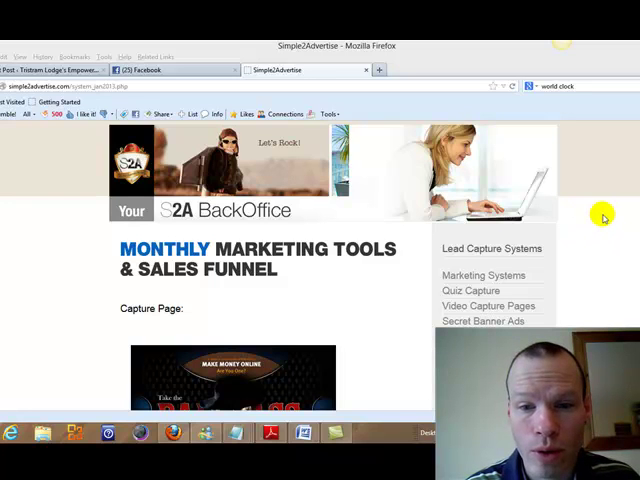
mouse_move(608, 216)
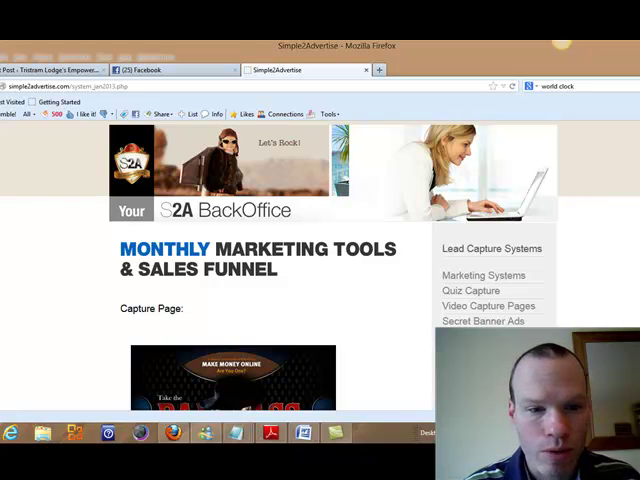
- Scroll down the back office marketing tools page to the capture page links
scroll(down, 3)
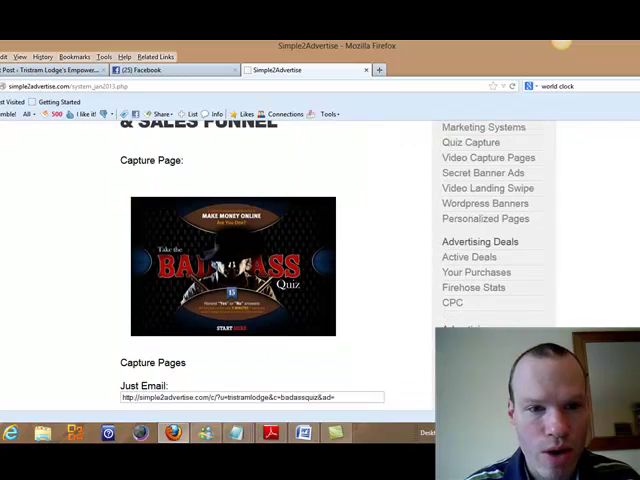
scroll(down, 3)
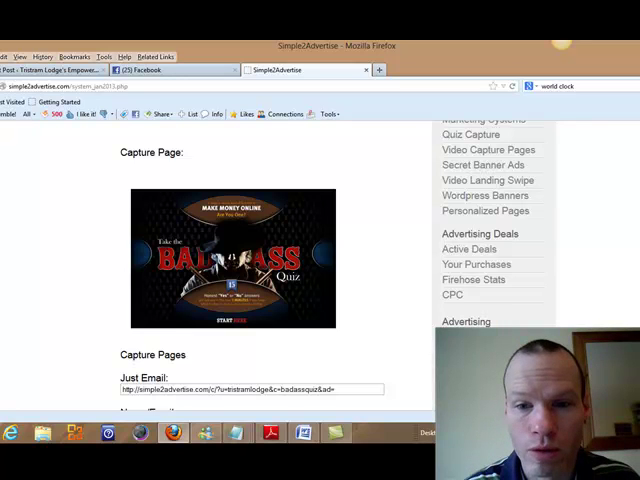
scroll(down, 3)
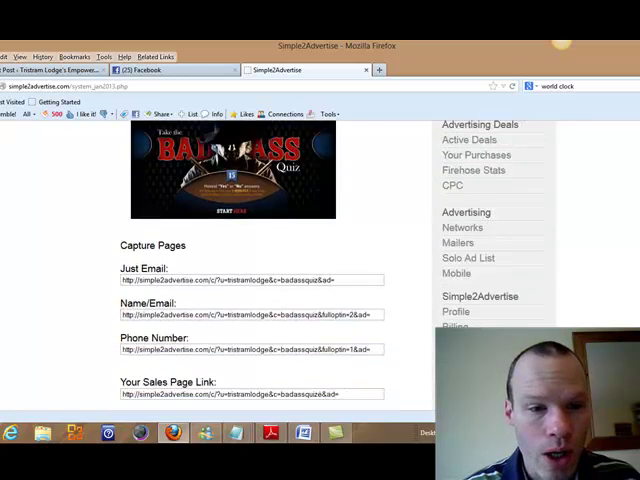
scroll(down, 3)
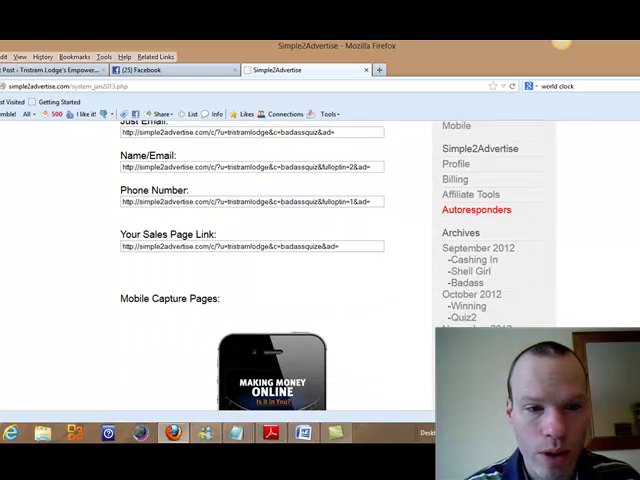
scroll(down, 3)
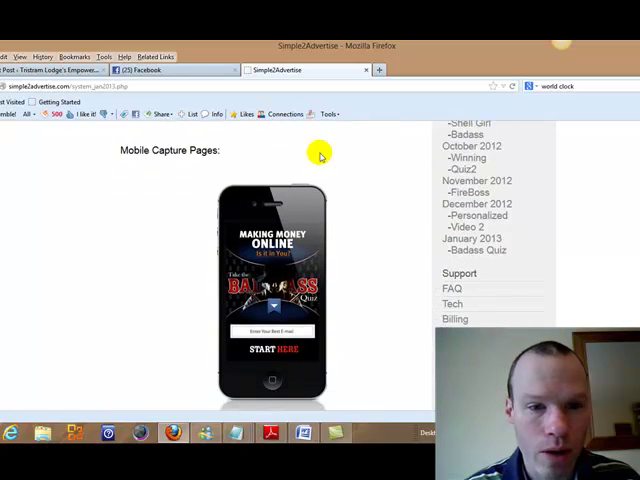
mouse_move(372, 302)
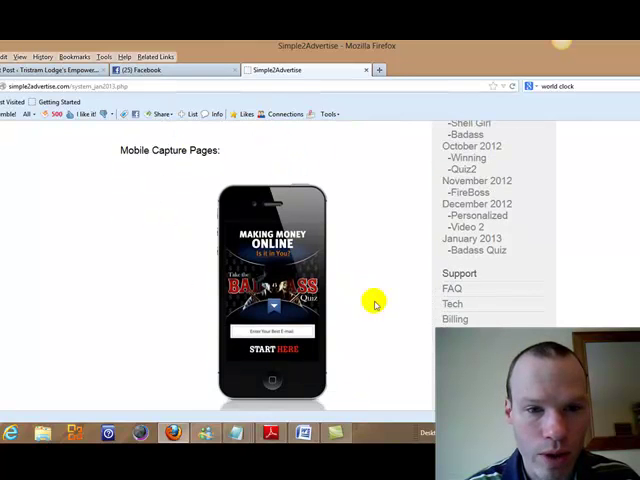
scroll(down, 3)
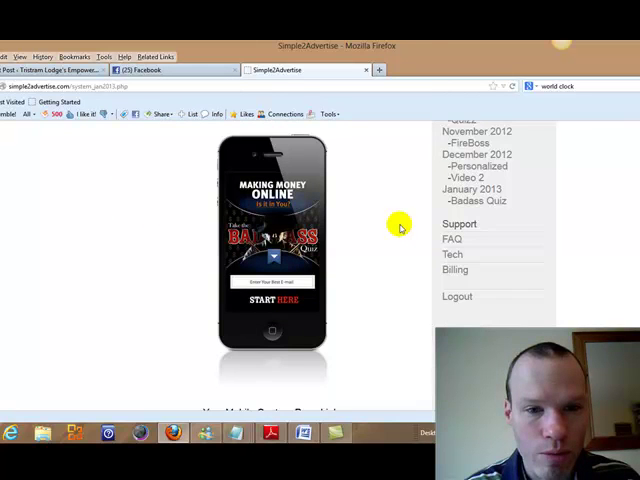
scroll(down, 3)
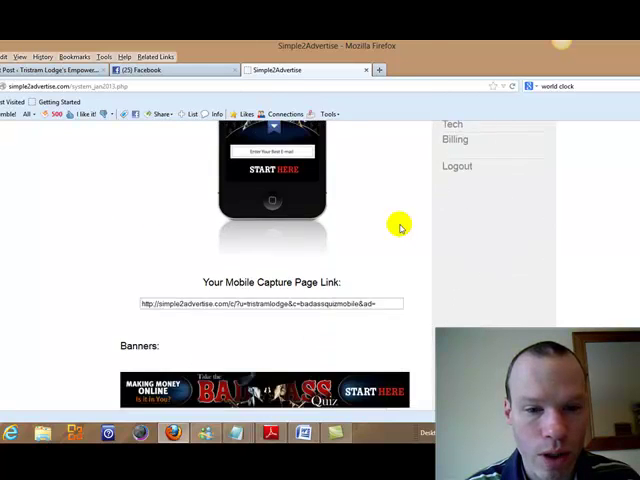
scroll(down, 3)
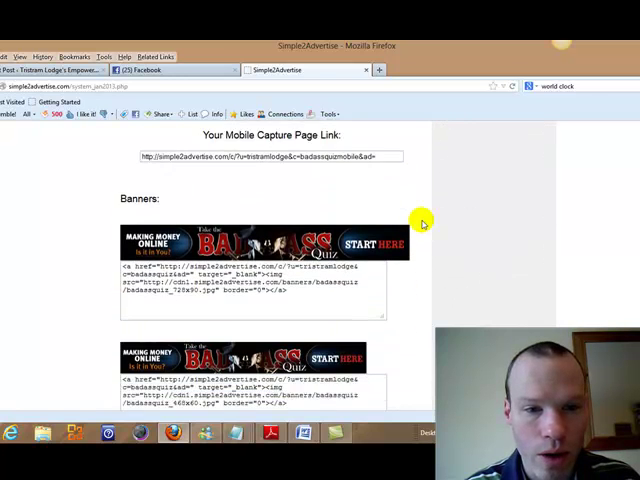
scroll(down, 3)
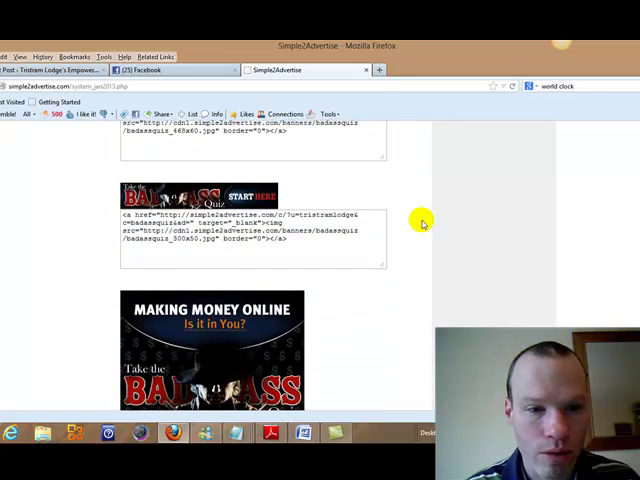
scroll(down, 3)
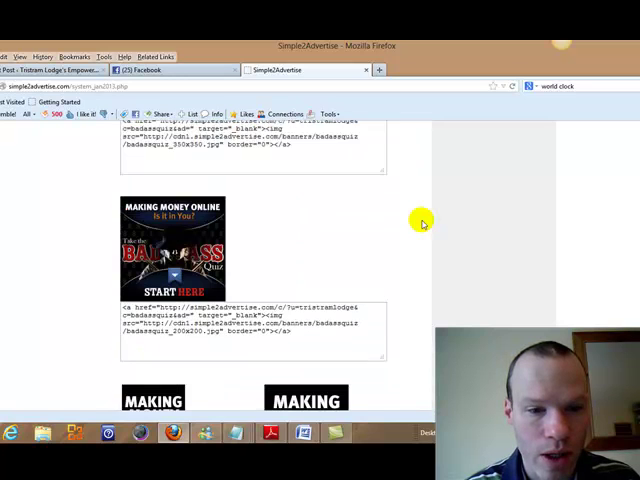
scroll(down, 3)
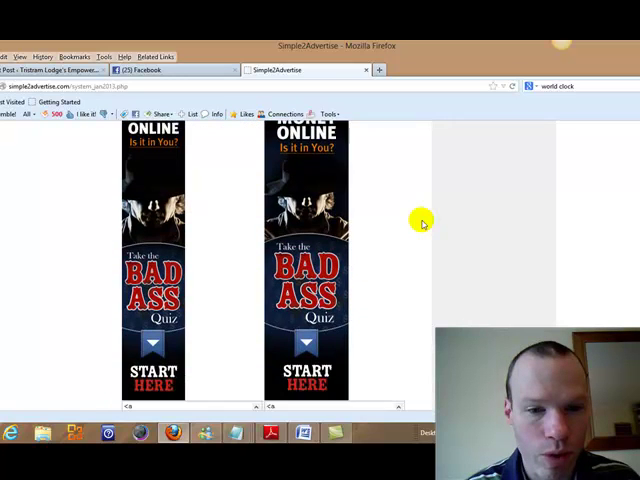
scroll(down, 3)
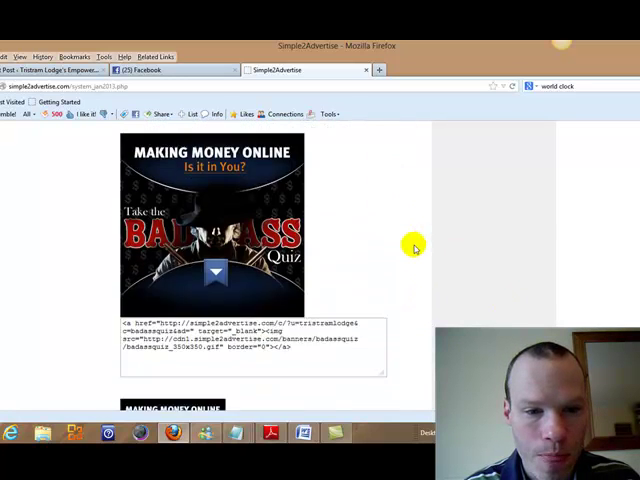
scroll(down, 3)
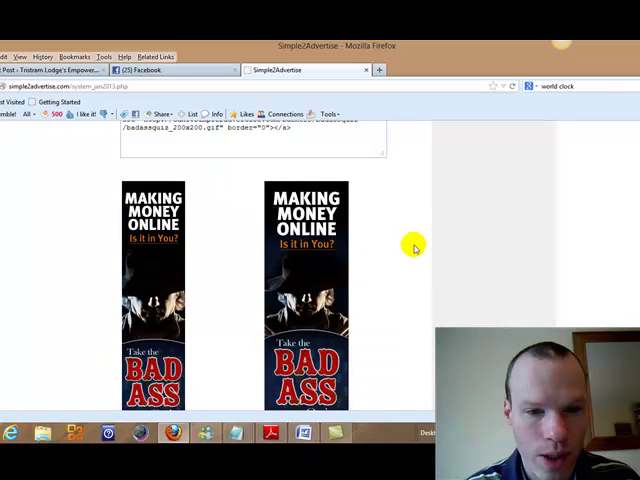
scroll(down, 3)
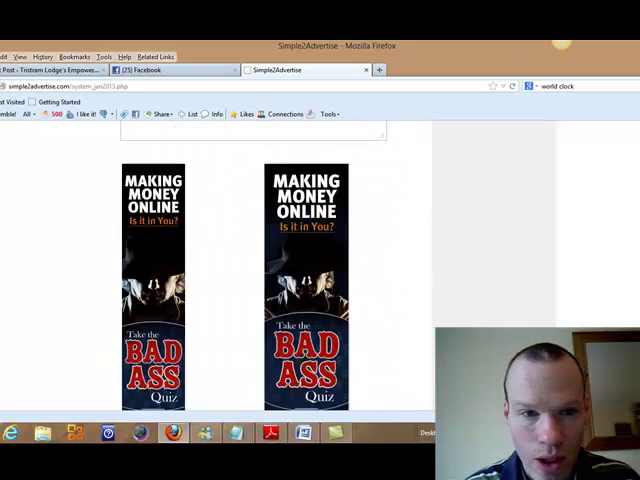
scroll(down, 3)
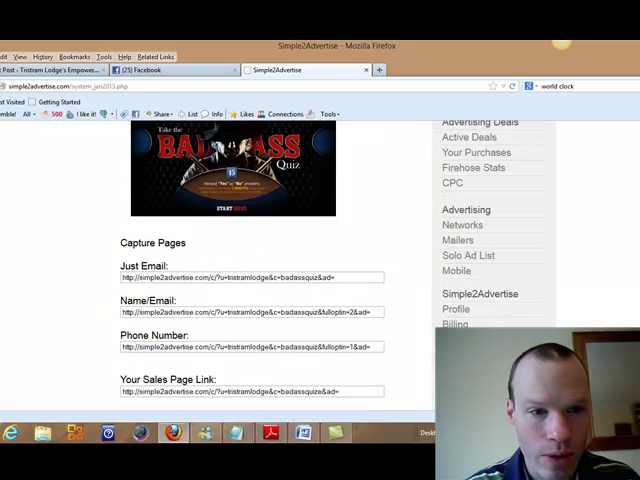
- Open the Just Email Bad Ass quiz capture page link in the browser address bar
triple_click(250, 276)
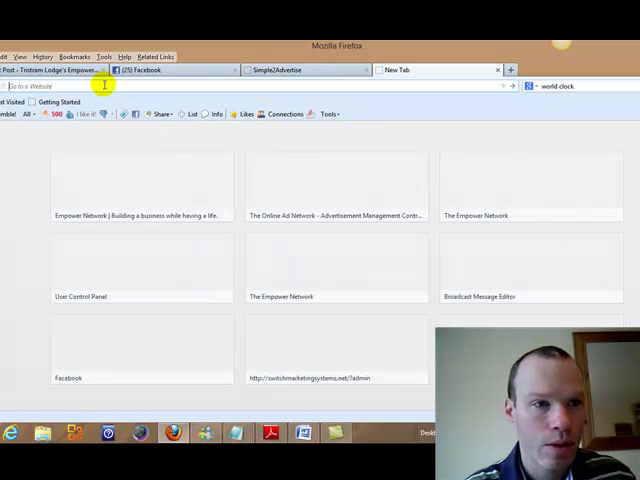
click(440, 70)
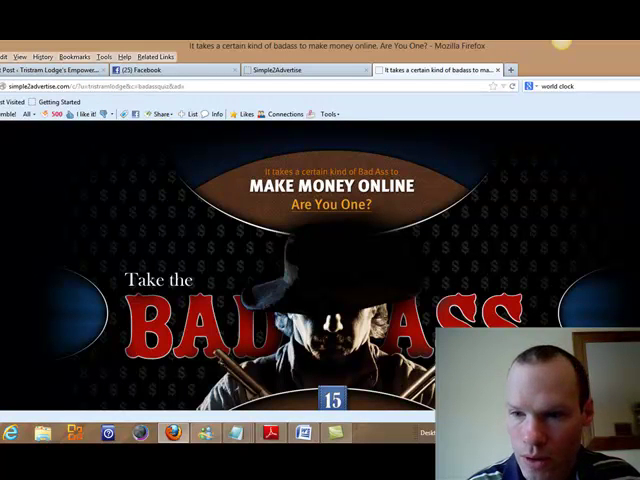
scroll(down, 3)
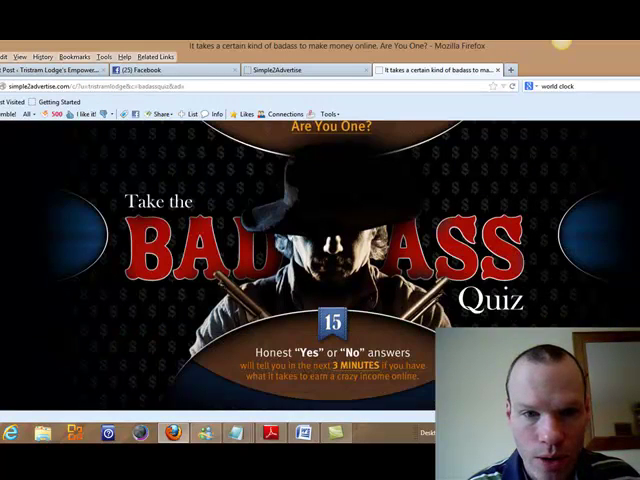
scroll(down, 3)
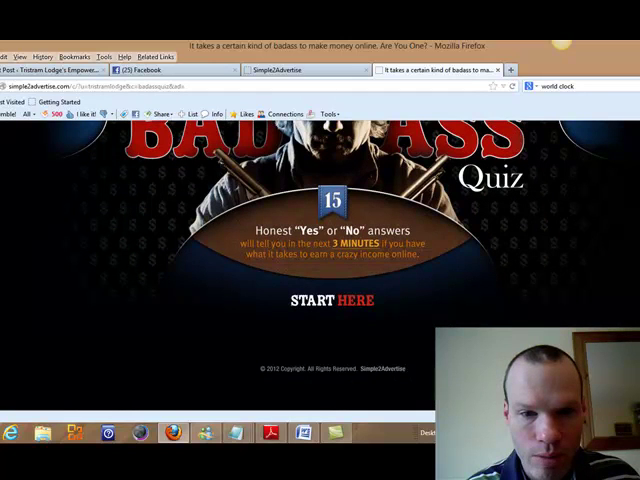
click(316, 300)
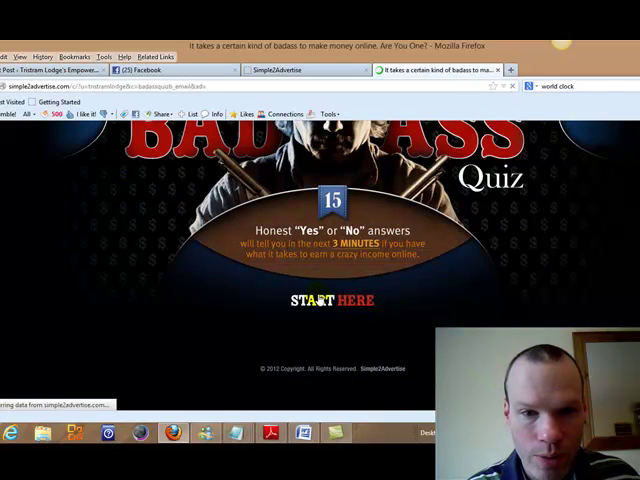
click(332, 300)
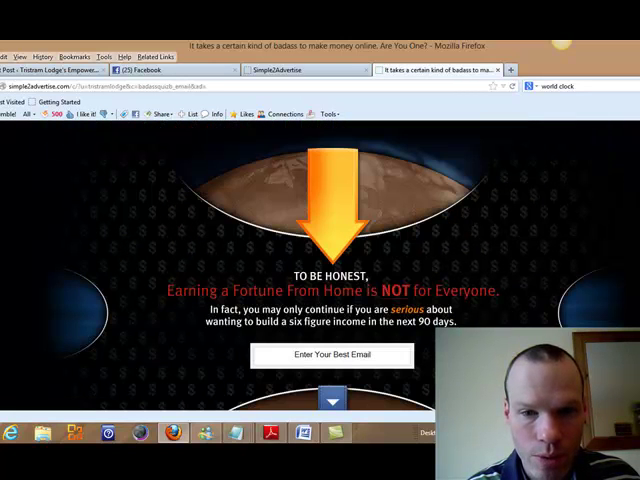
scroll(down, 3)
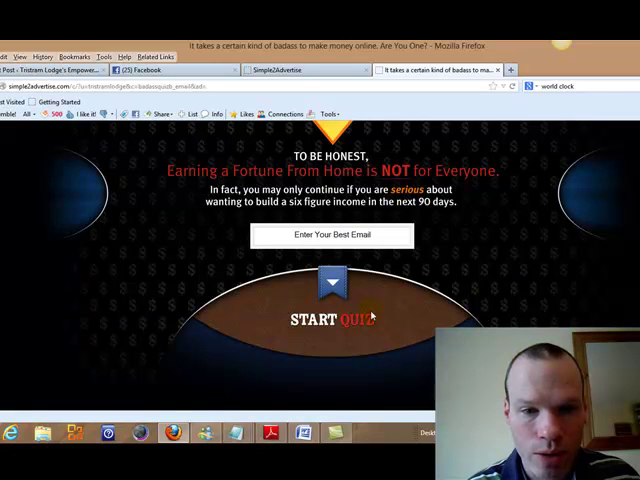
click(332, 236)
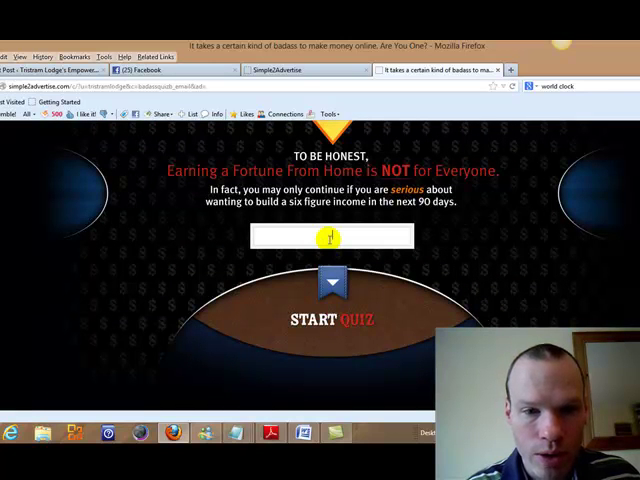
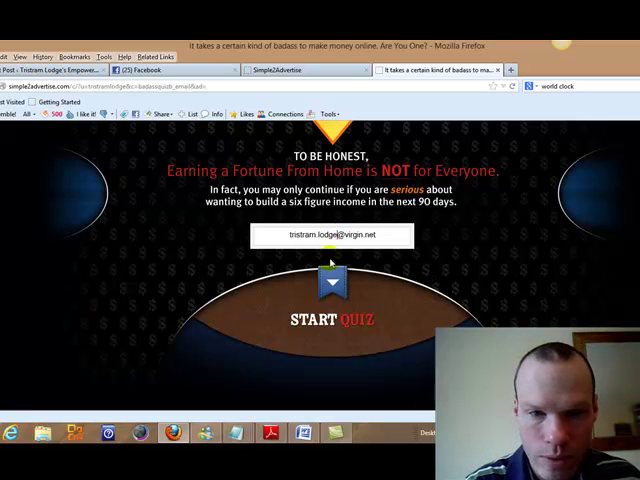
scroll(down, 3)
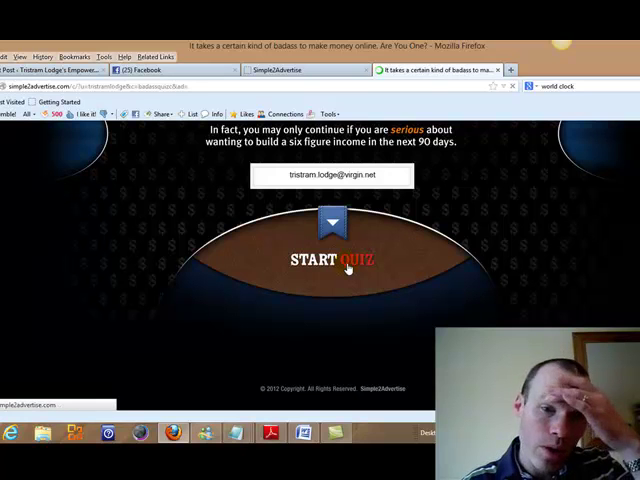
- Start the quiz, answer the yes/no questions across three pages and submit for the results
click(330, 260)
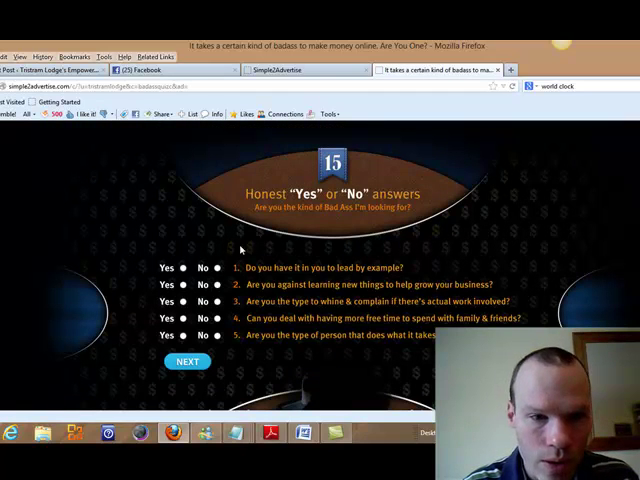
mouse_move(258, 280)
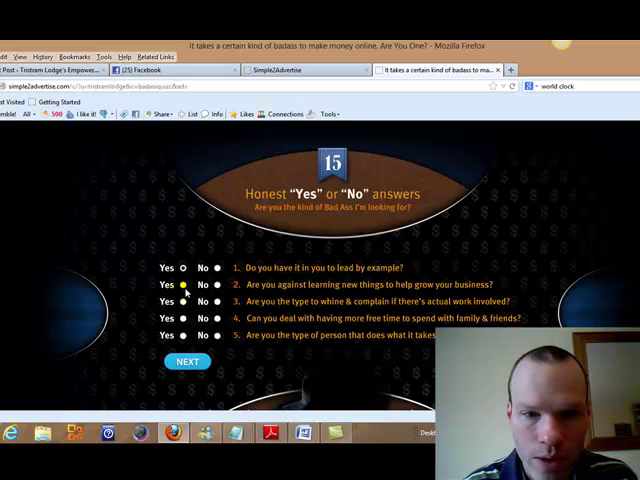
click(212, 286)
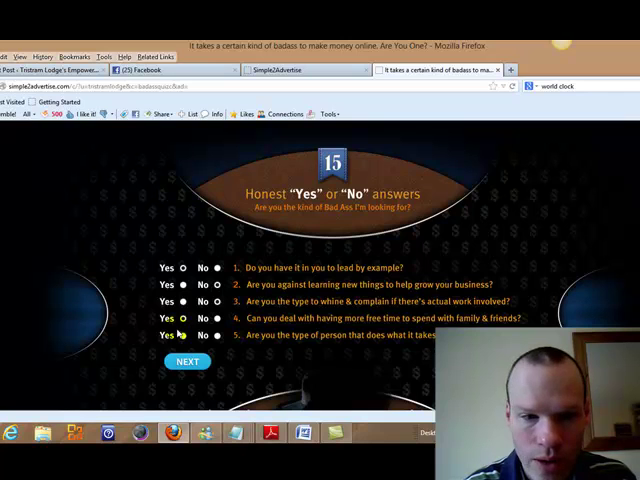
click(186, 360)
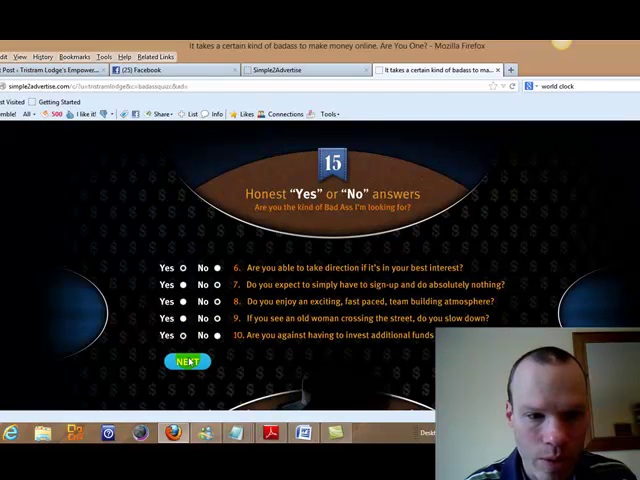
click(186, 360)
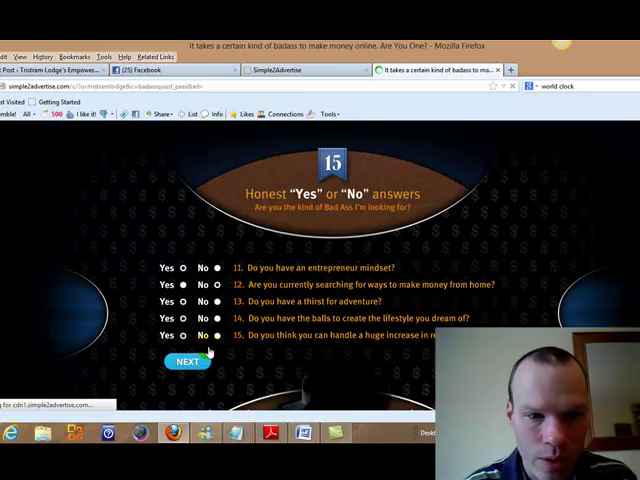
click(188, 360)
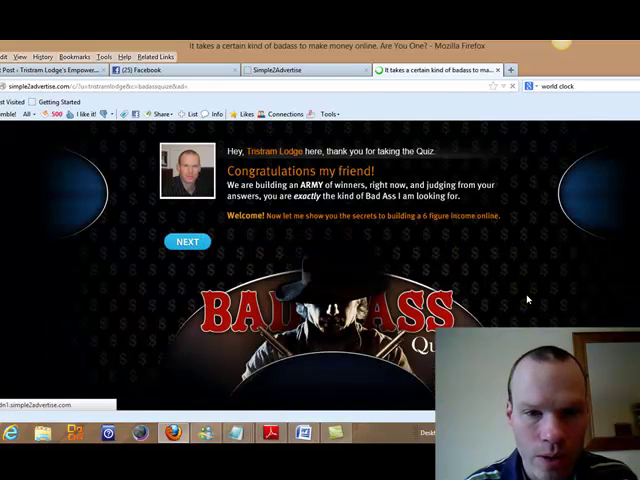
- Switch back to the back office tab and scroll up to the Monthly Marketing Tools page top
click(188, 242)
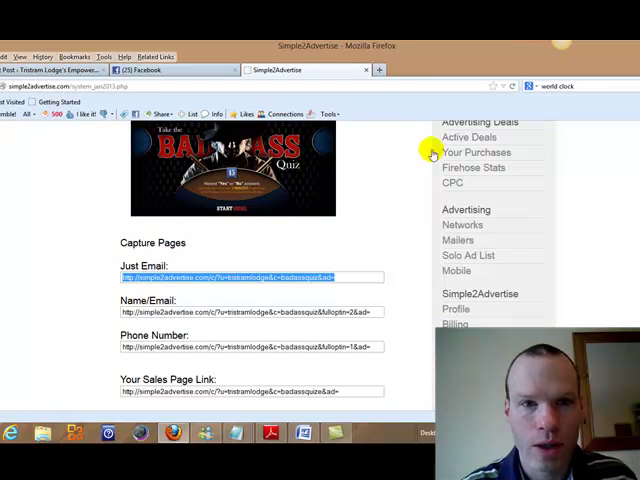
scroll(up, 3)
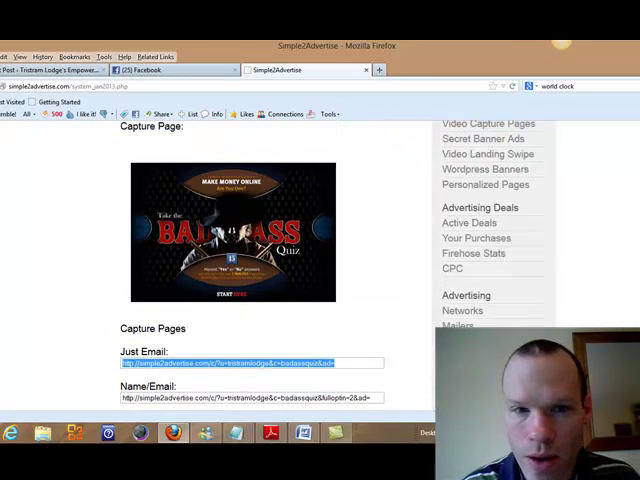
scroll(up, 3)
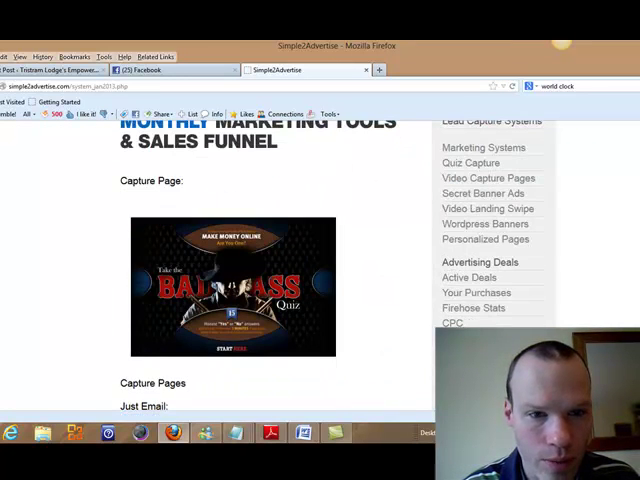
scroll(up, 3)
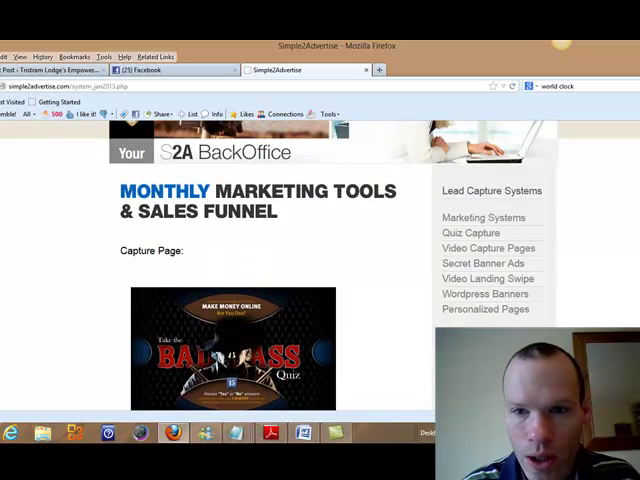
scroll(up, 3)
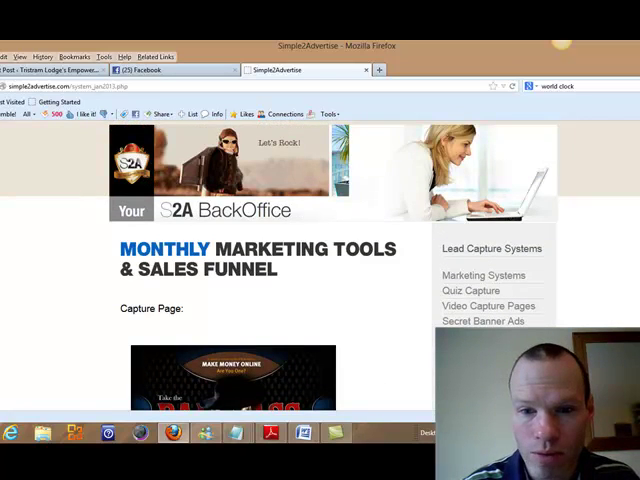
scroll(down, 3)
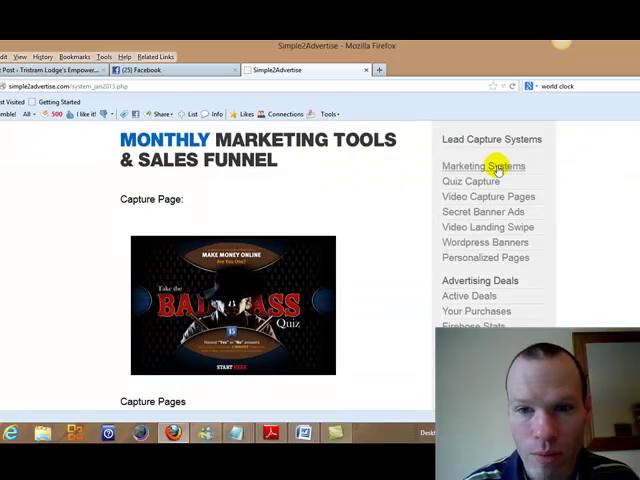
- Browse the Marketing Systems list: Badass Quiz, FireBoss, Winning and Cashing In
click(484, 166)
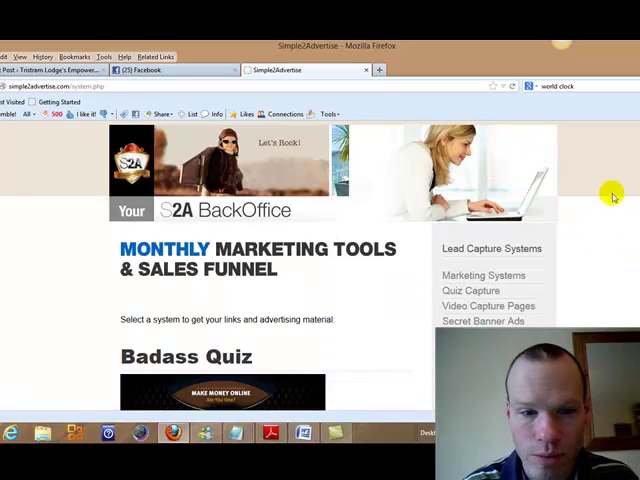
scroll(down, 3)
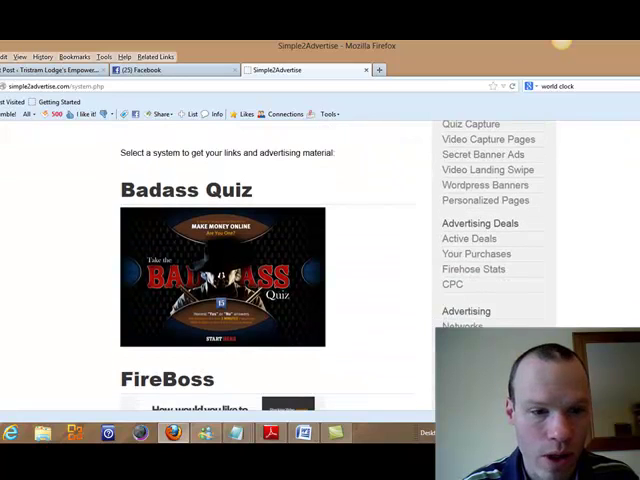
scroll(down, 3)
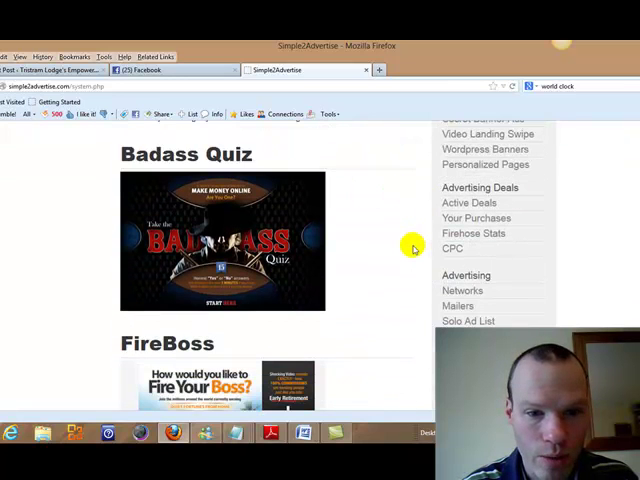
scroll(down, 3)
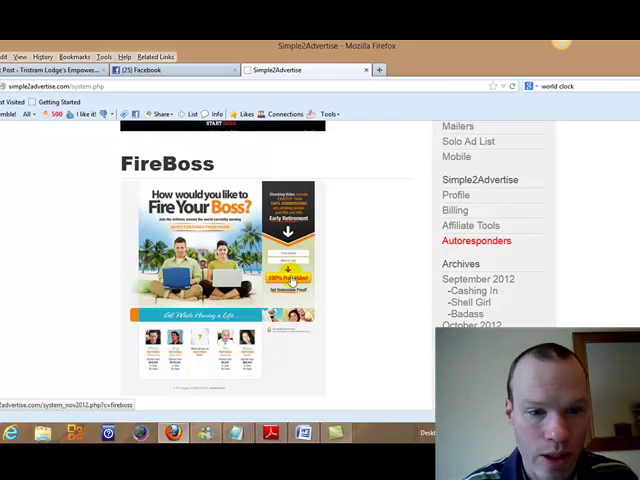
mouse_move(388, 244)
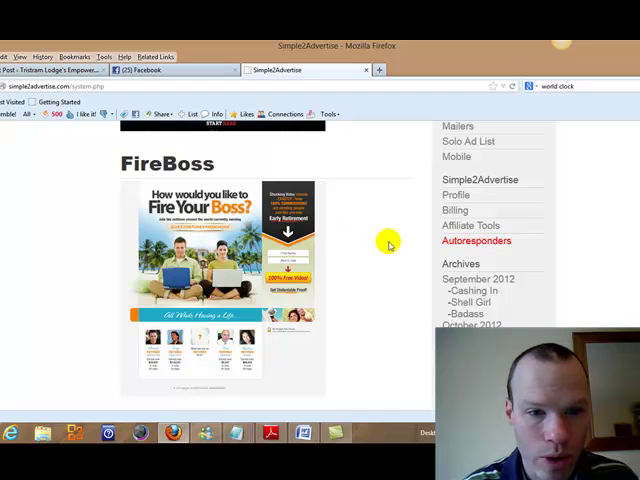
scroll(down, 3)
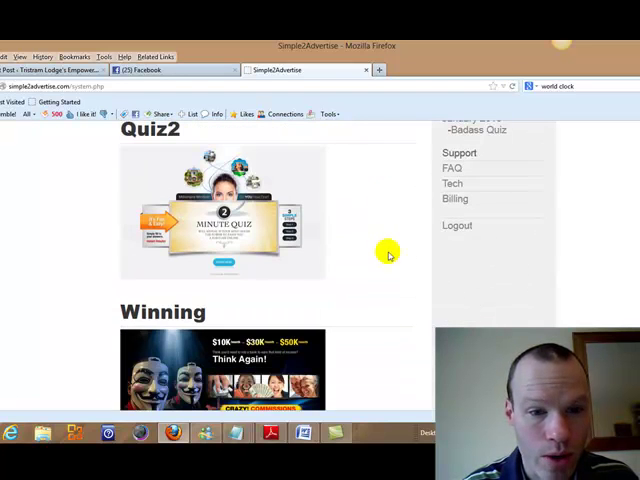
scroll(down, 3)
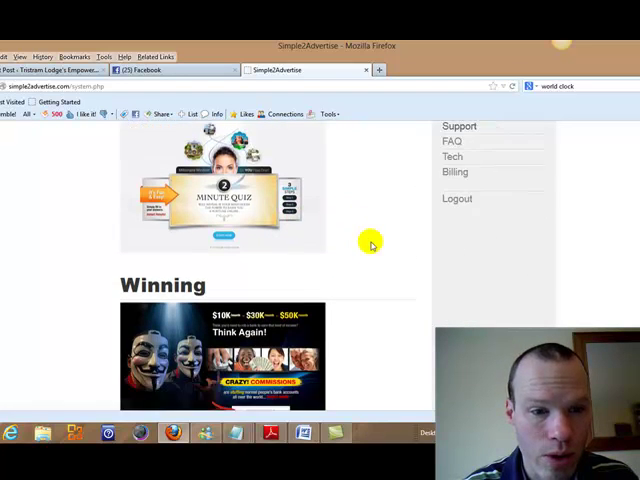
scroll(down, 3)
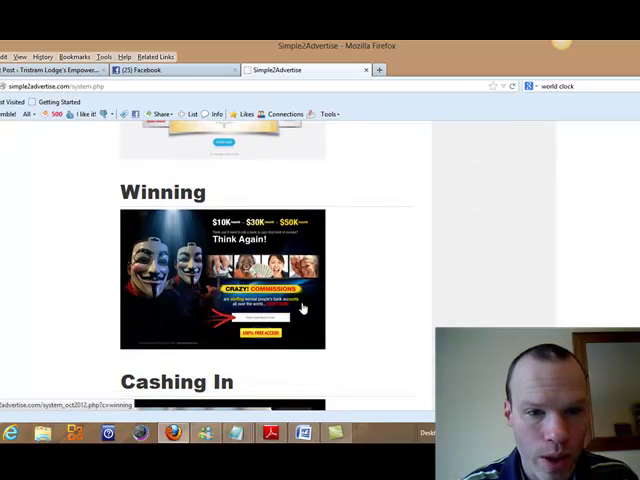
scroll(down, 3)
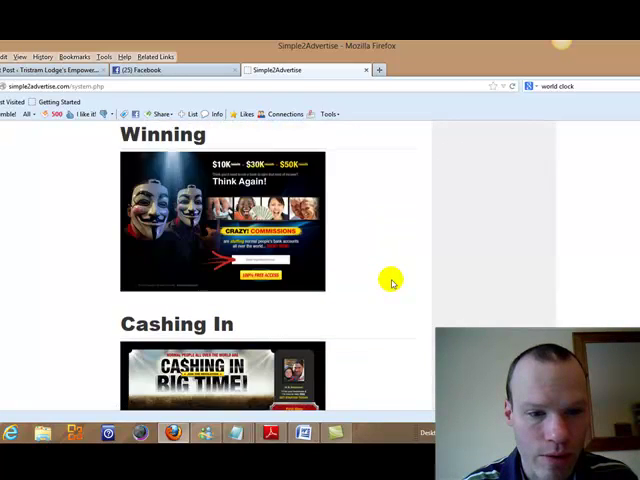
scroll(down, 3)
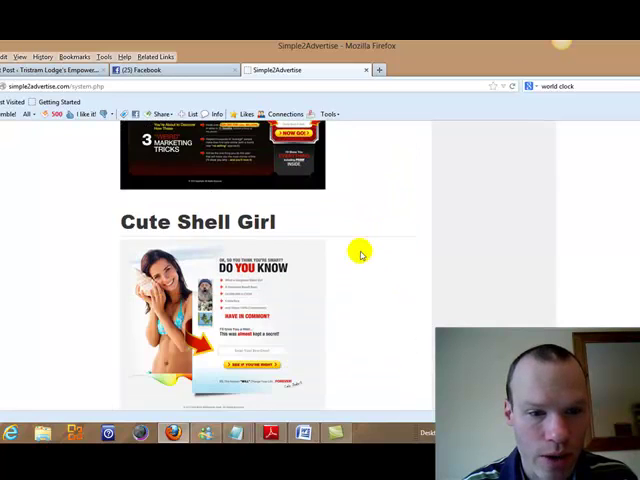
scroll(down, 3)
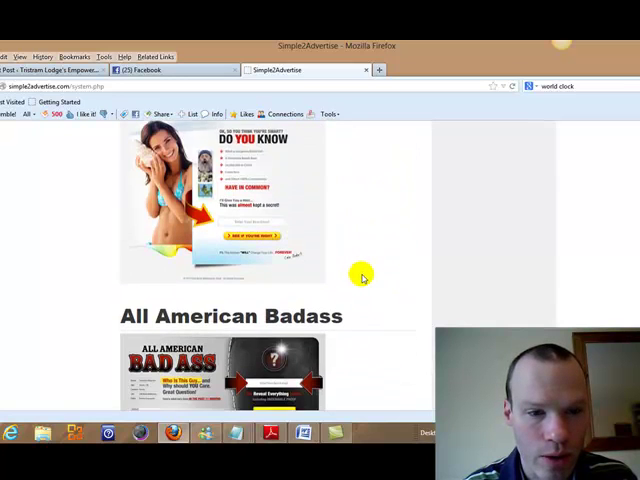
scroll(down, 3)
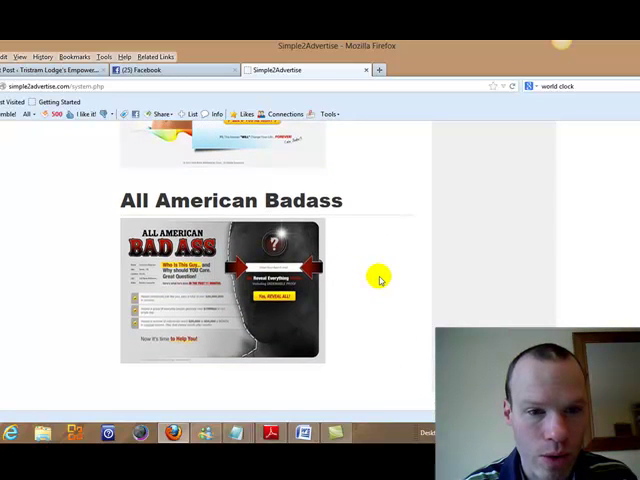
scroll(down, 3)
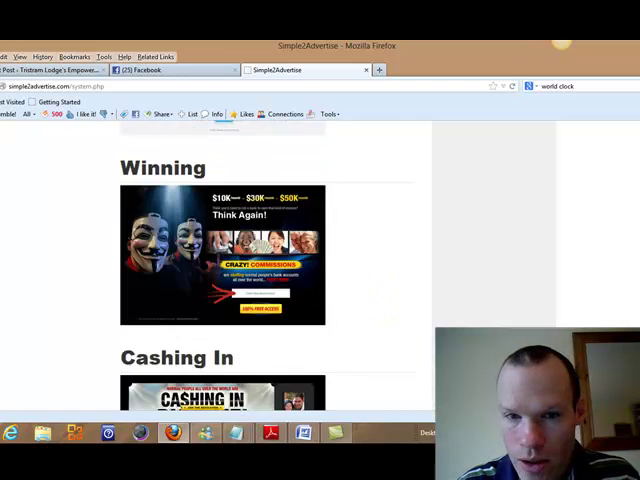
scroll(up, 3)
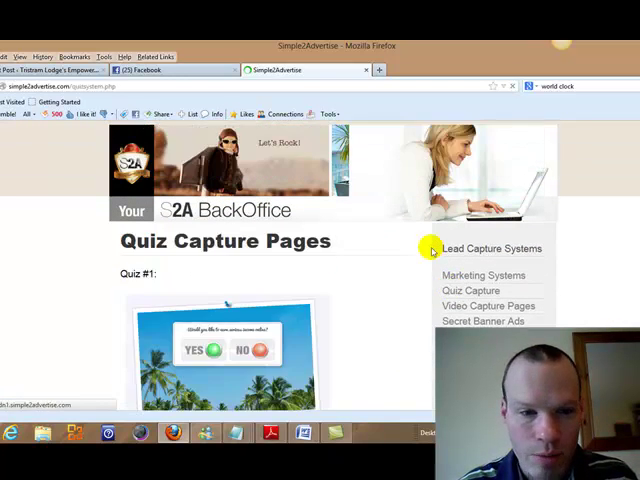
scroll(down, 3)
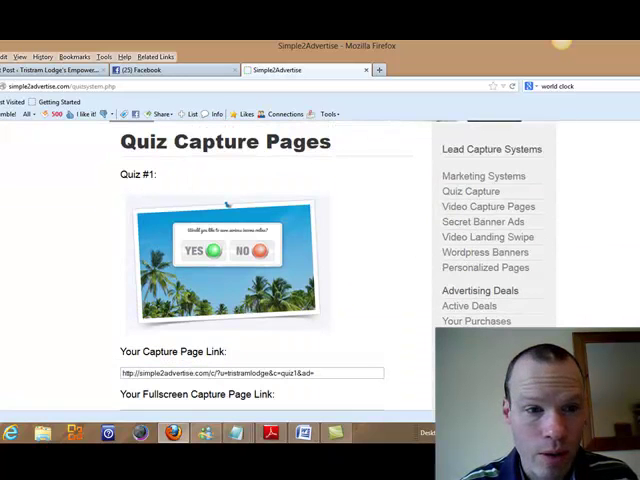
scroll(down, 3)
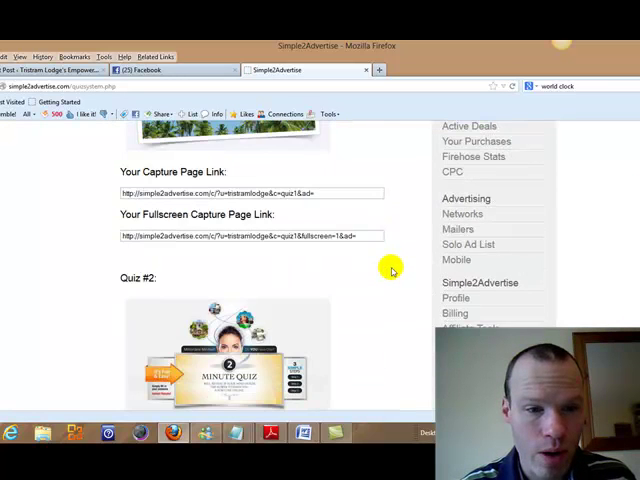
scroll(down, 3)
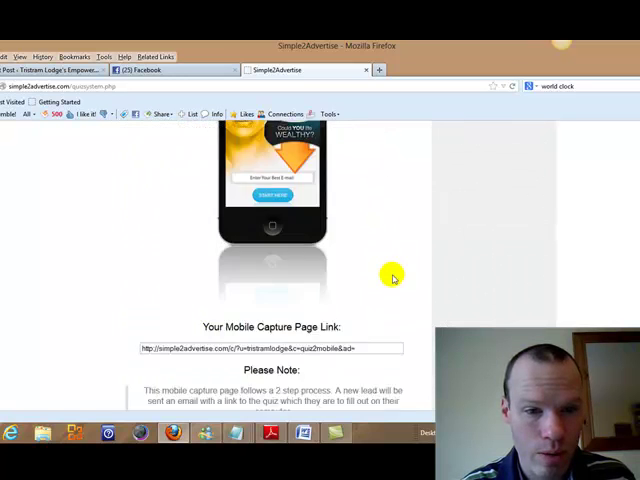
scroll(down, 3)
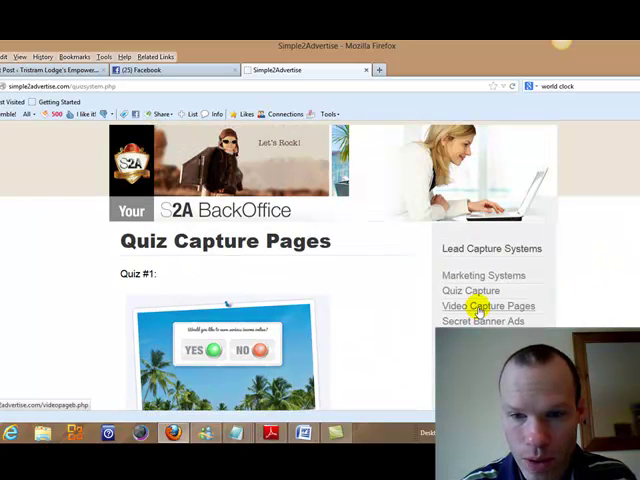
- View the Video Capture Pages with templates, YouTube video ID and capture link URLs
click(492, 304)
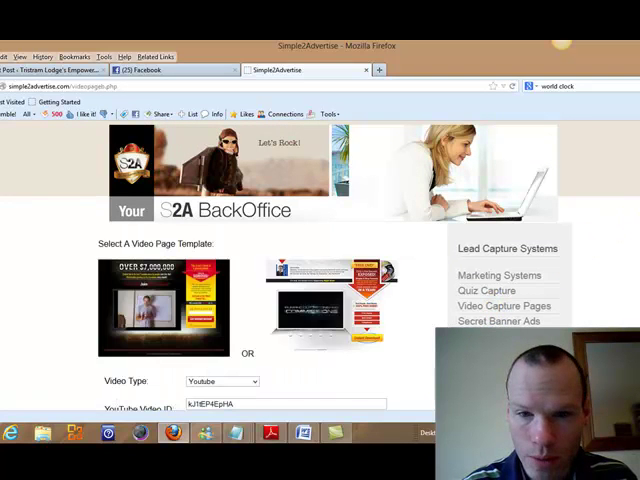
scroll(down, 3)
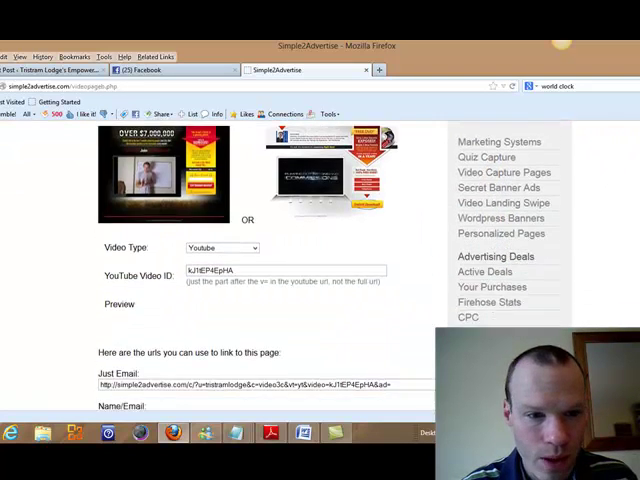
scroll(up, 3)
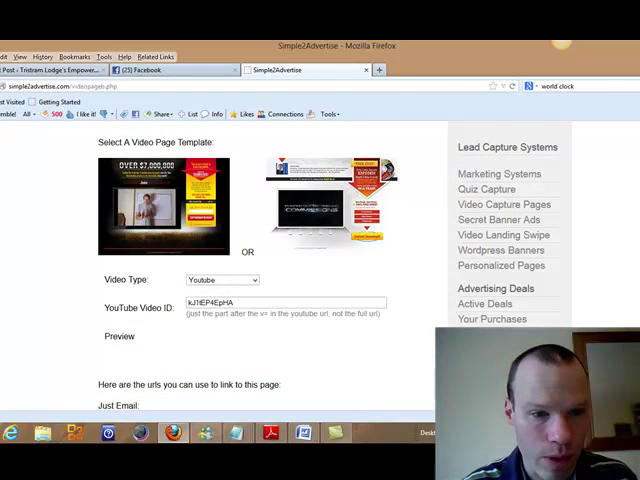
scroll(down, 3)
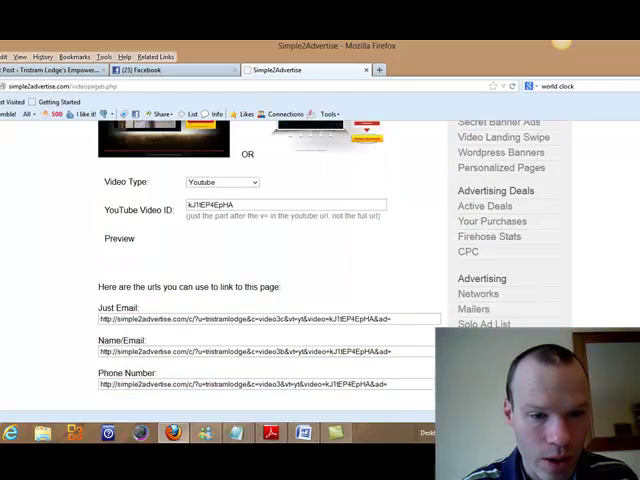
scroll(up, 3)
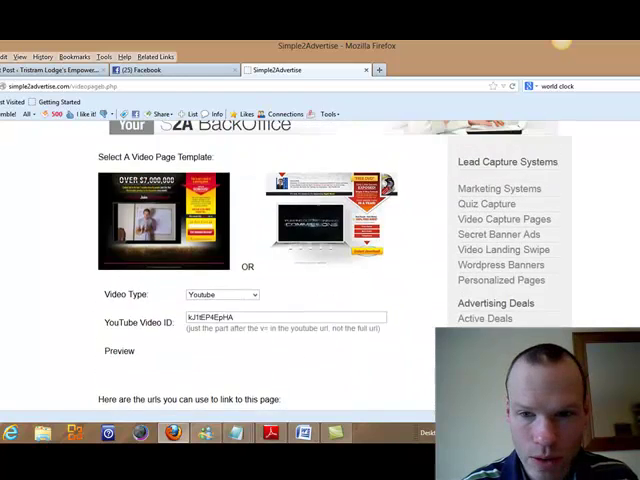
scroll(down, 3)
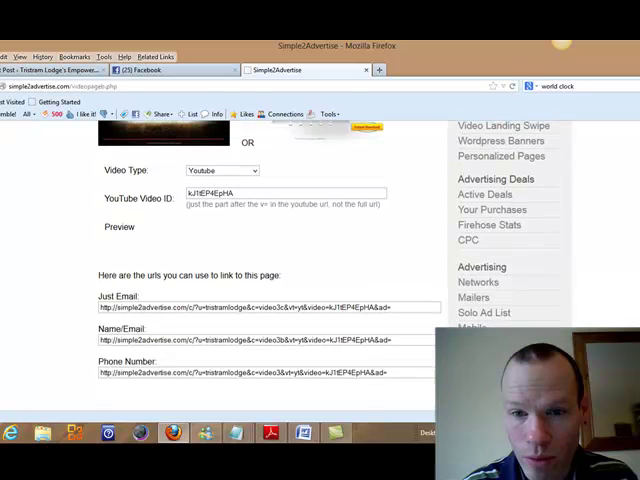
scroll(up, 3)
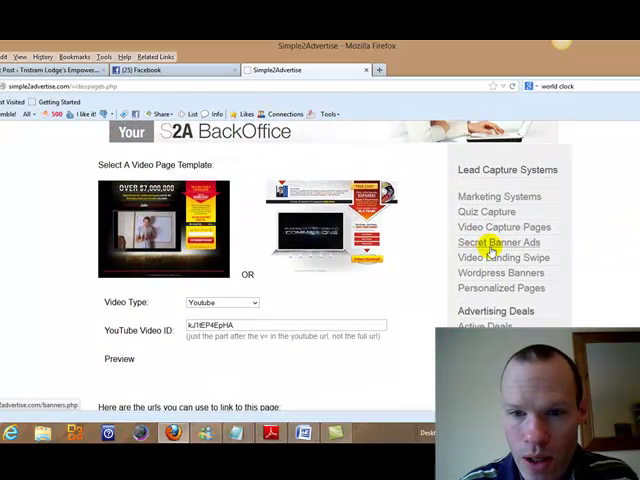
- View the Secret Banner Ads page listing banner images and embed codes
click(500, 242)
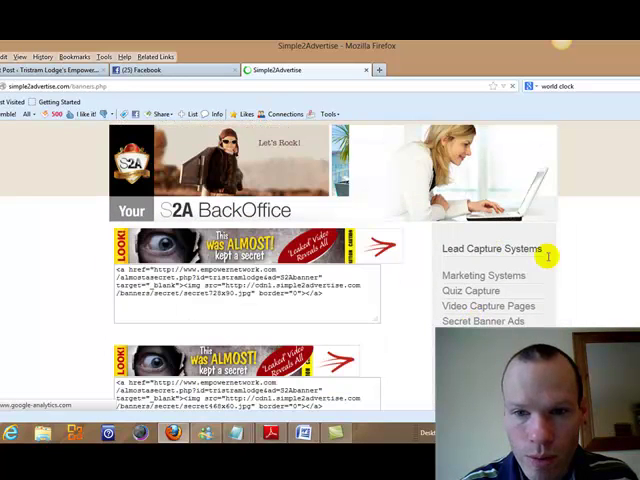
scroll(down, 3)
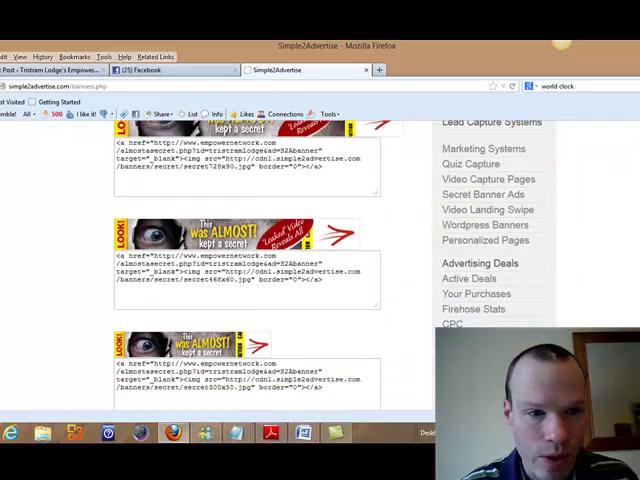
scroll(down, 3)
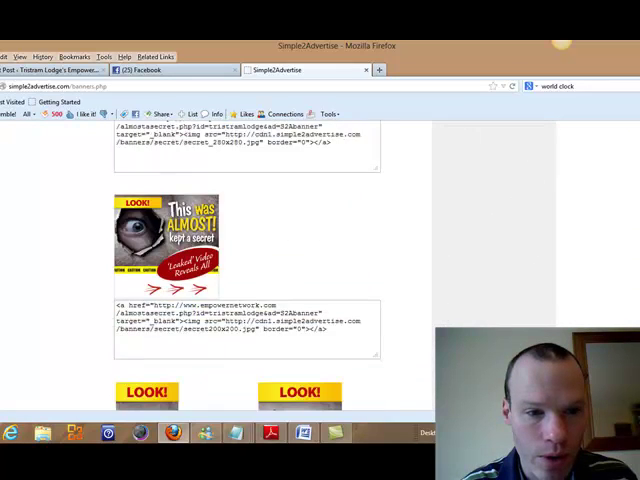
scroll(up, 3)
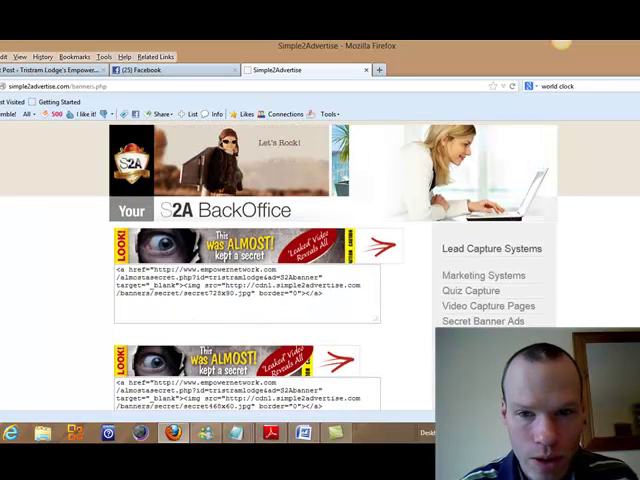
scroll(down, 3)
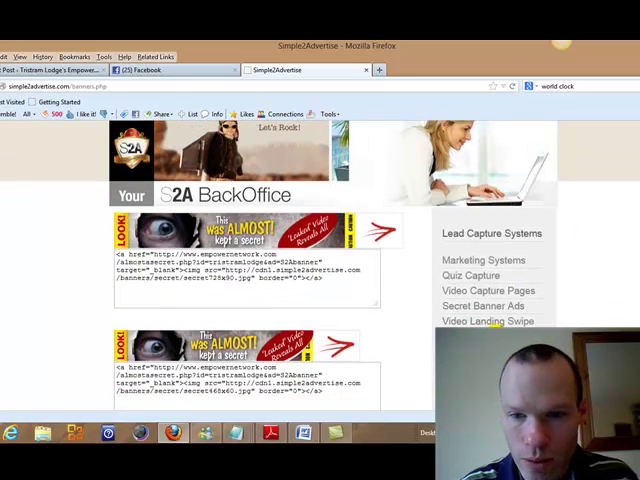
- View the Video Landing Swipe creator with page template, video ID field and link URL
click(488, 320)
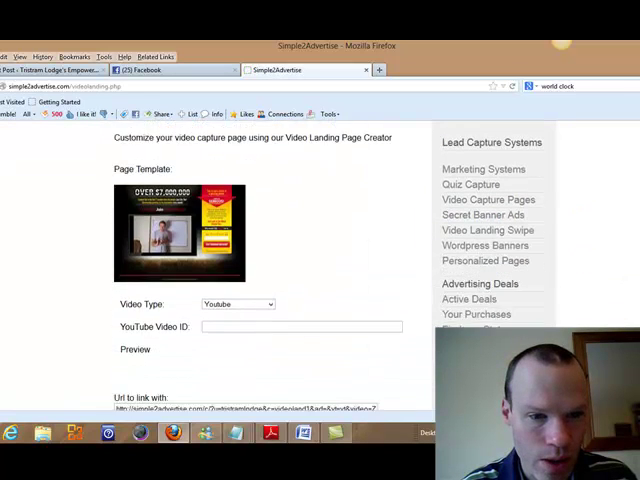
scroll(down, 3)
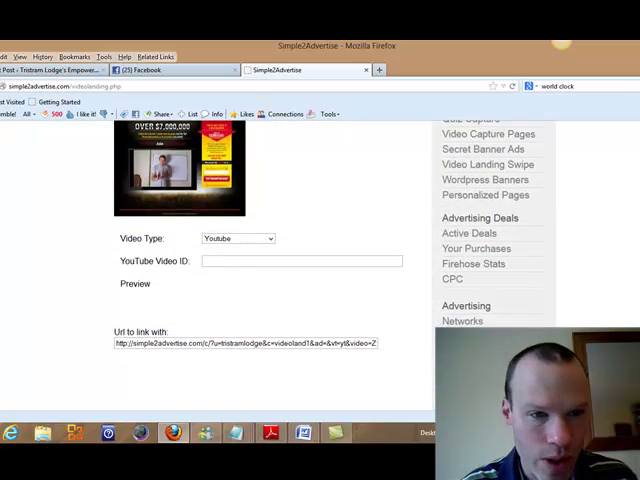
scroll(up, 3)
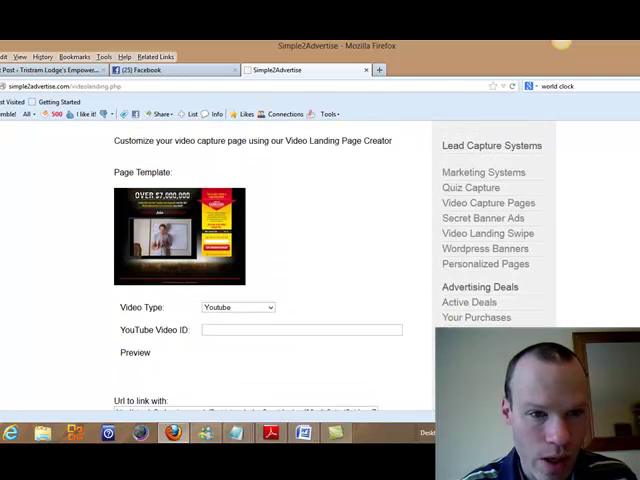
scroll(up, 3)
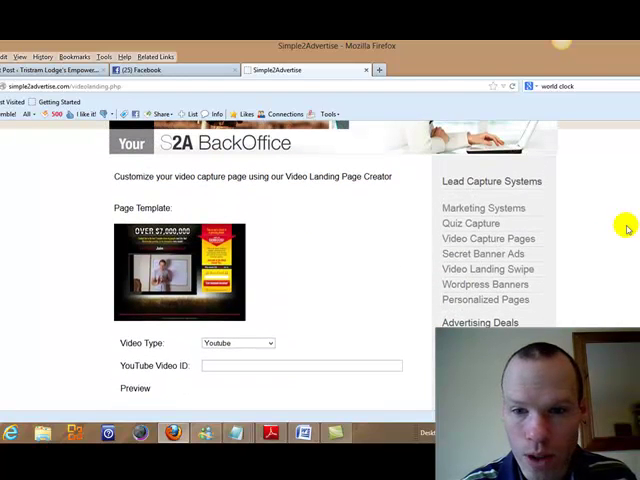
mouse_move(580, 268)
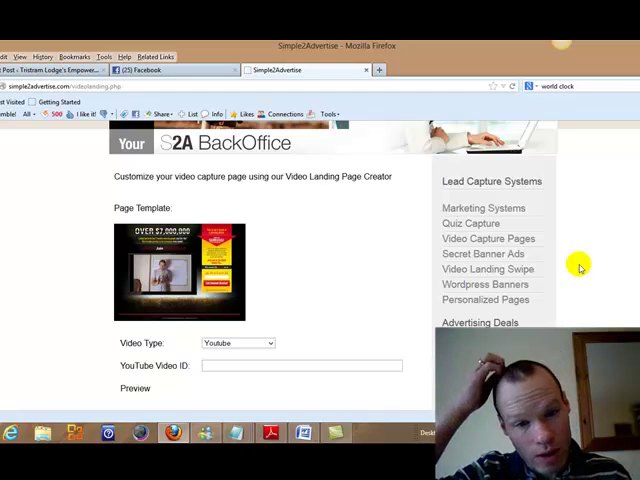
mouse_move(164, 262)
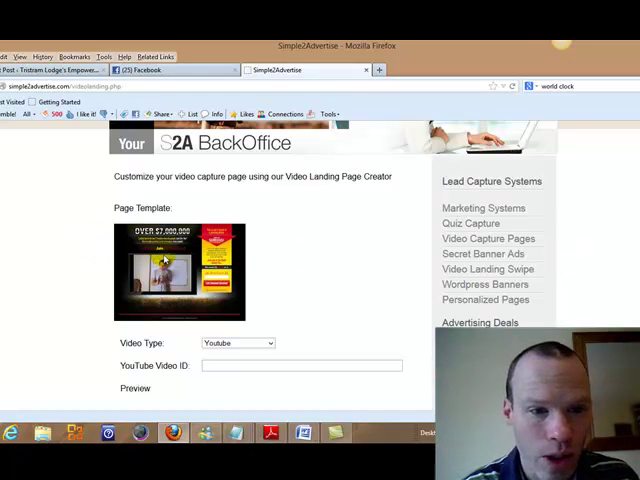
mouse_move(548, 294)
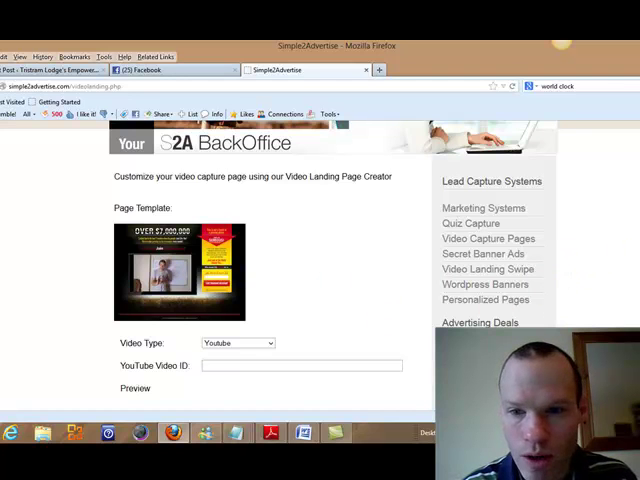
scroll(down, 3)
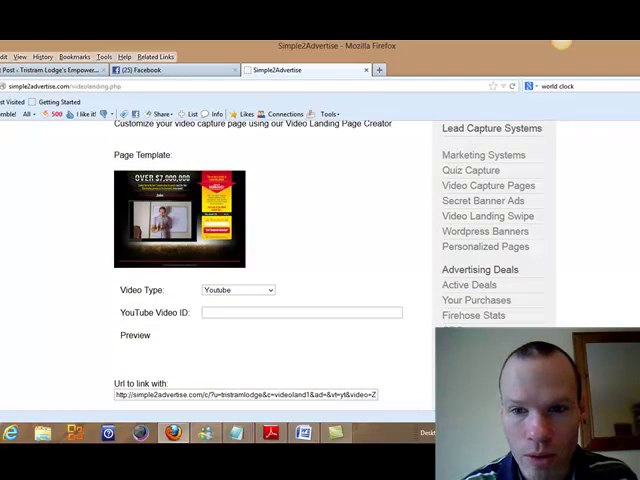
mouse_move(488, 232)
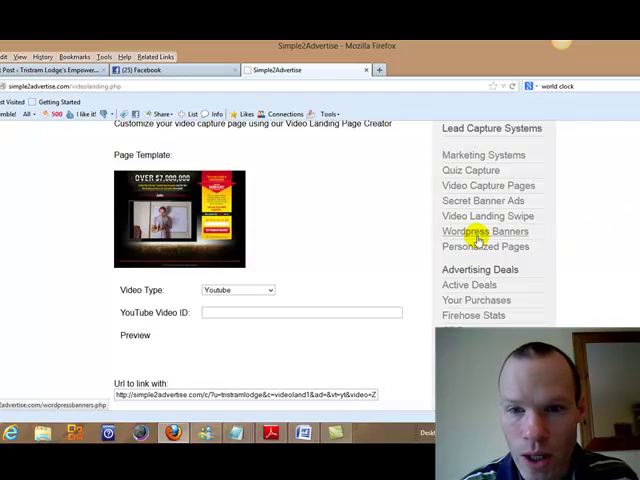
click(484, 232)
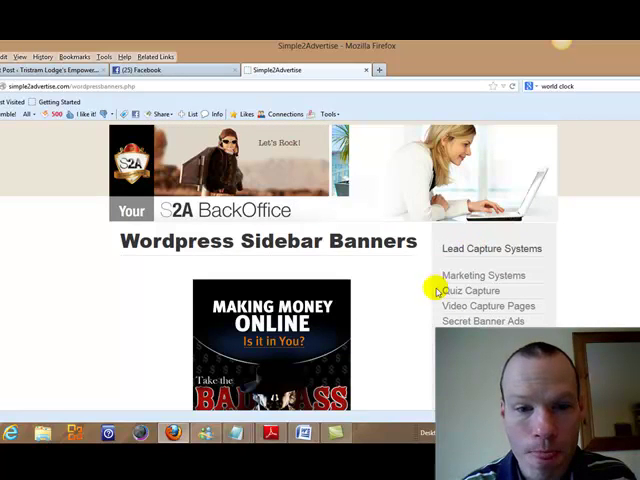
scroll(down, 3)
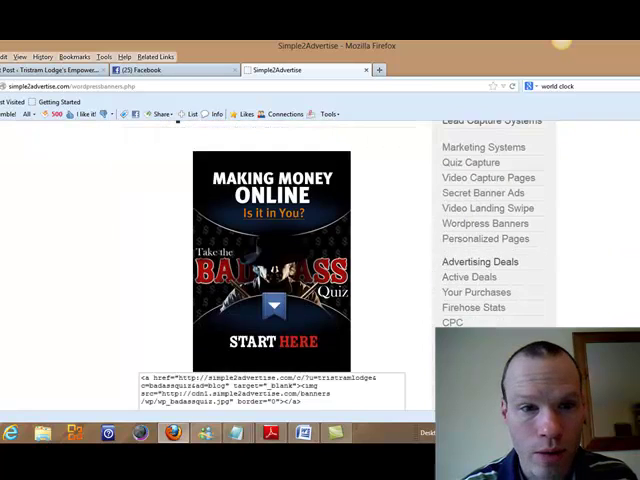
scroll(up, 3)
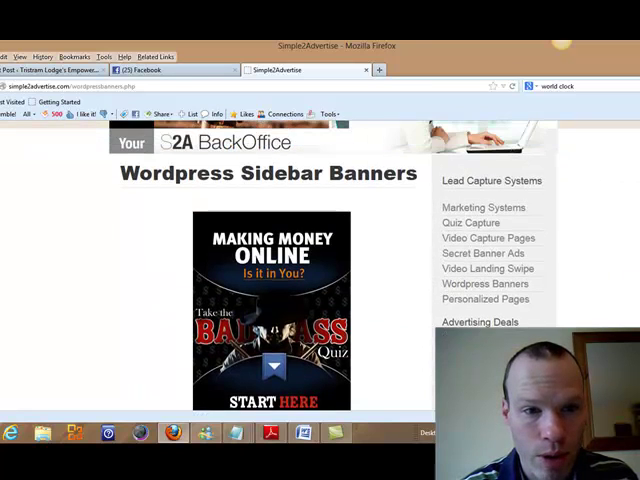
scroll(down, 3)
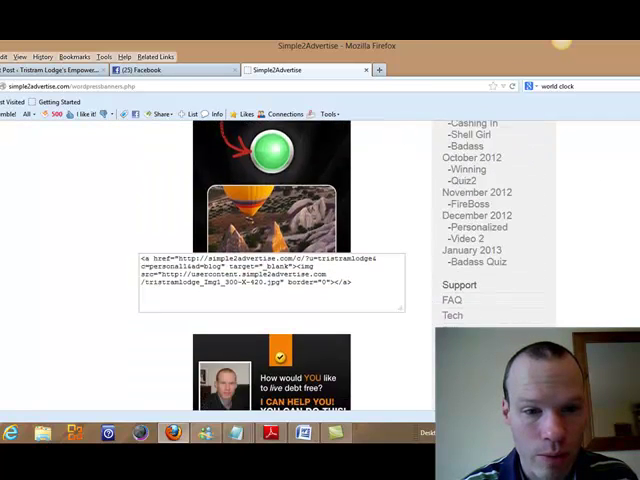
scroll(down, 3)
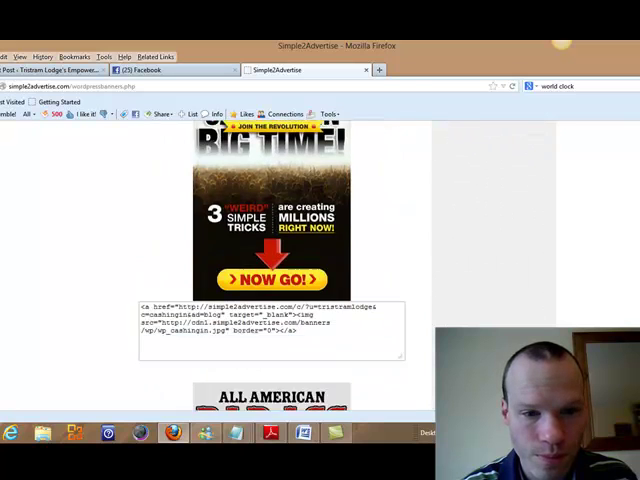
scroll(down, 3)
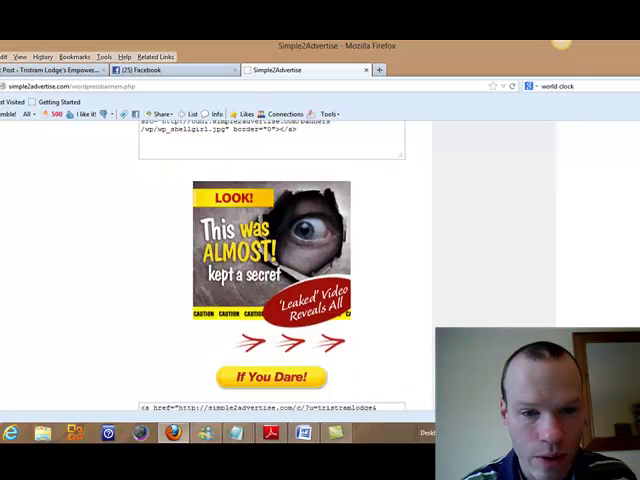
scroll(down, 3)
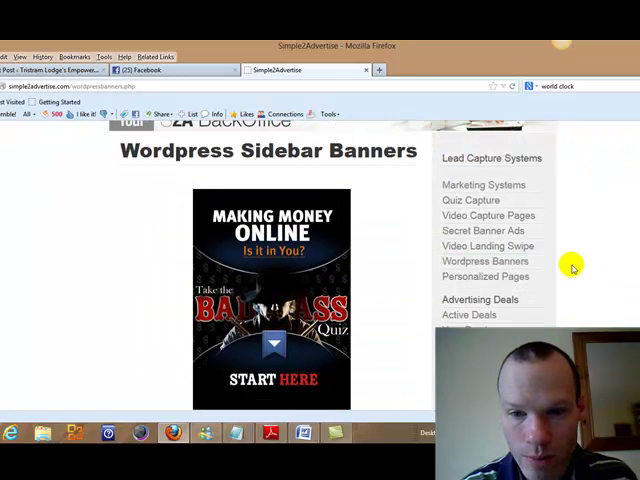
- Go to Personalized Pages and select the Personalized #1 page's link address
click(484, 276)
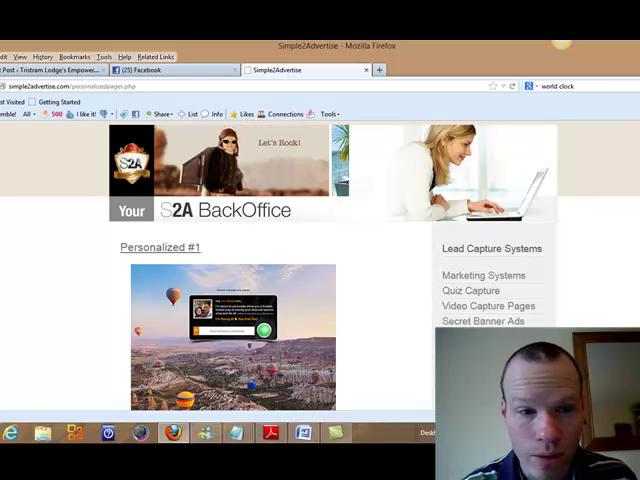
scroll(down, 3)
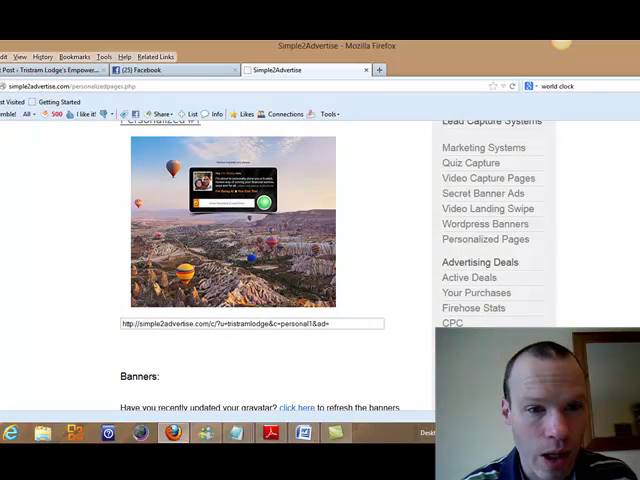
triple_click(250, 324)
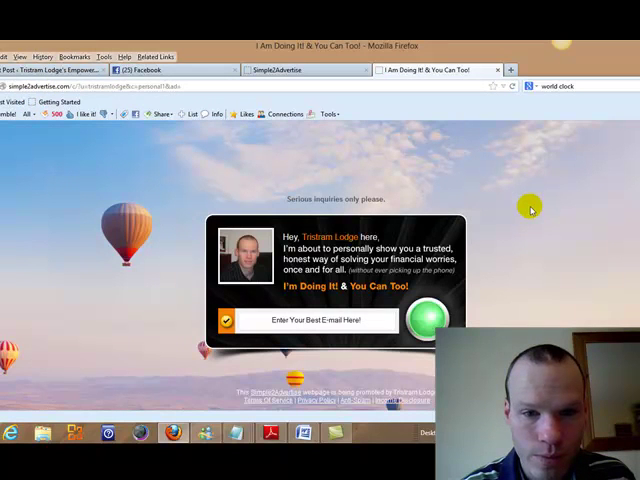
mouse_move(212, 244)
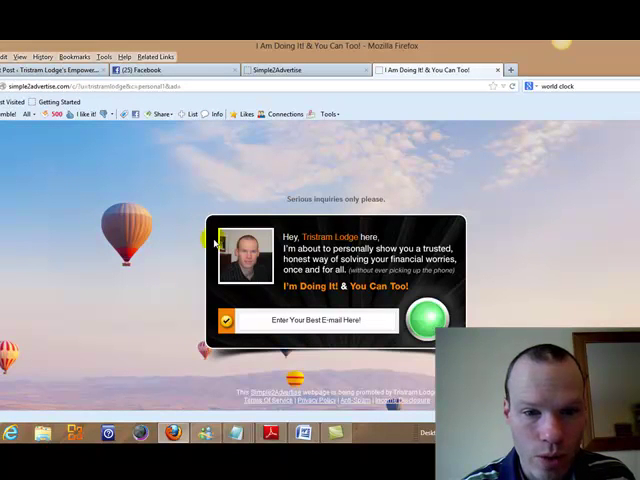
mouse_move(550, 244)
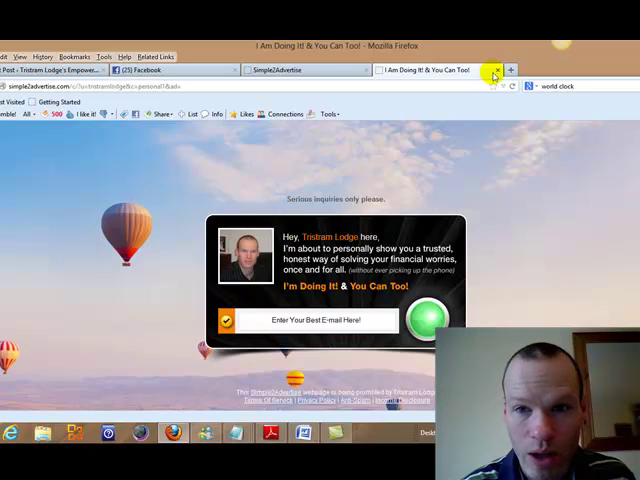
- Close the preview tab and scroll through the Personalized #1 banner embed codes
click(492, 70)
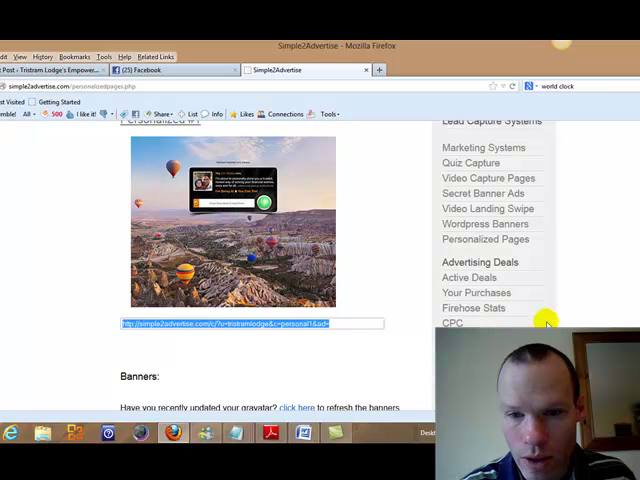
mouse_move(470, 276)
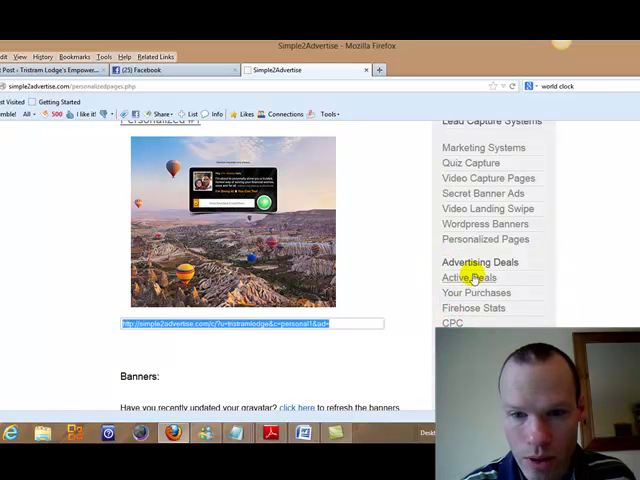
mouse_move(470, 276)
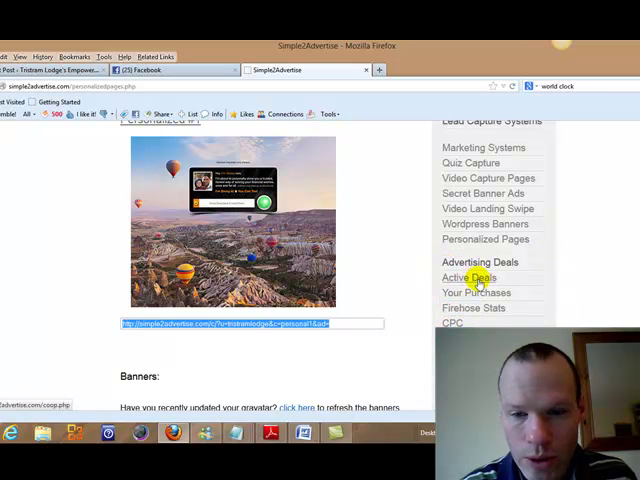
scroll(down, 3)
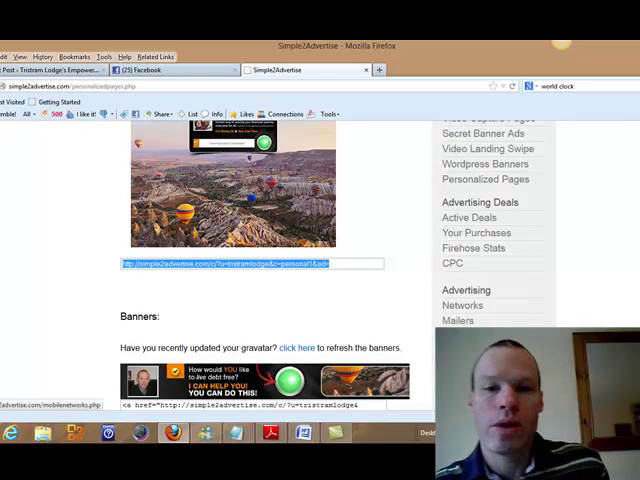
scroll(down, 3)
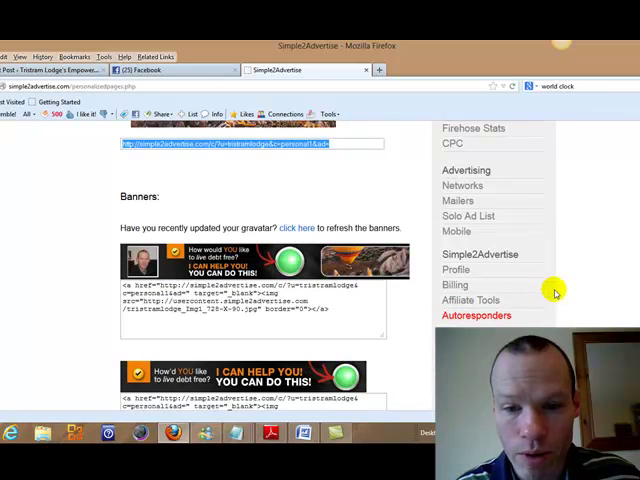
mouse_move(556, 294)
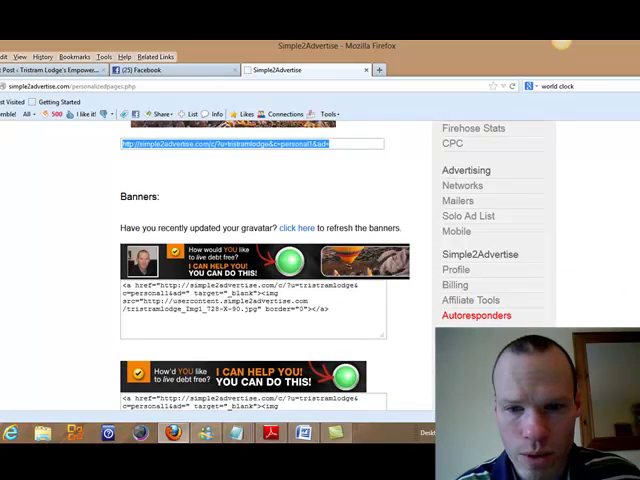
scroll(down, 3)
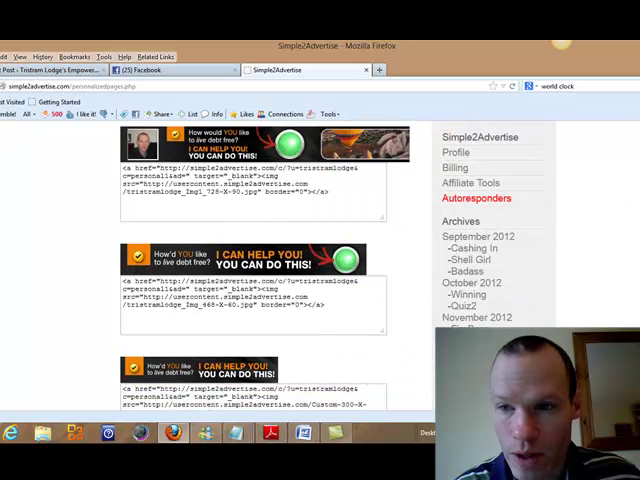
scroll(down, 3)
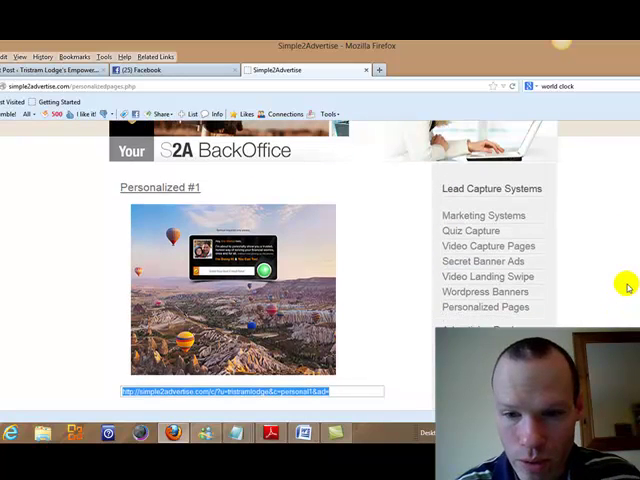
- Go via Active Deals to Affiliate Tools and browse promo links and Bad Ass Marketing banner codes
click(484, 216)
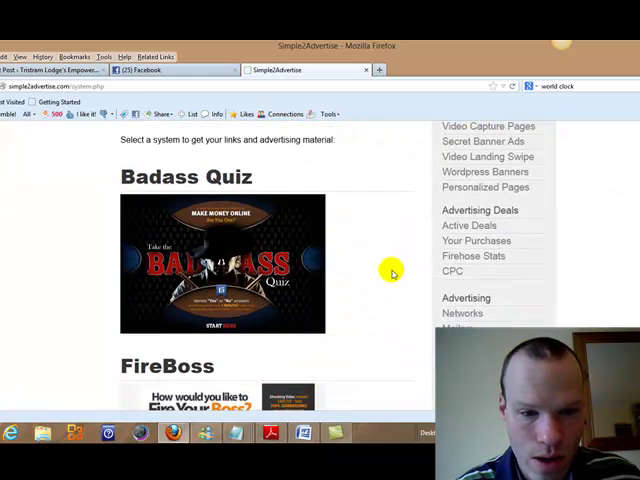
mouse_move(592, 308)
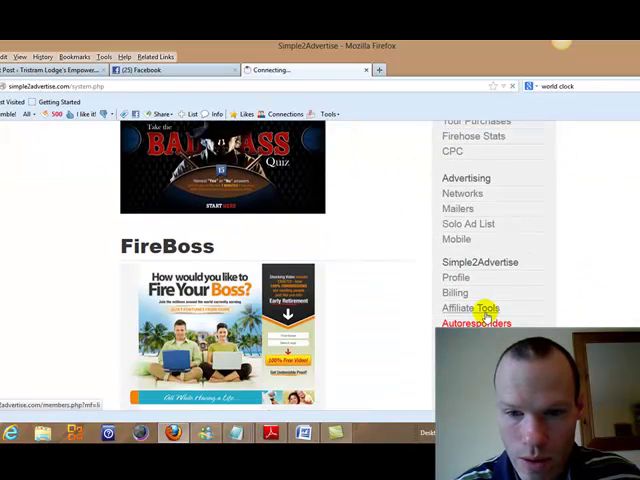
click(456, 308)
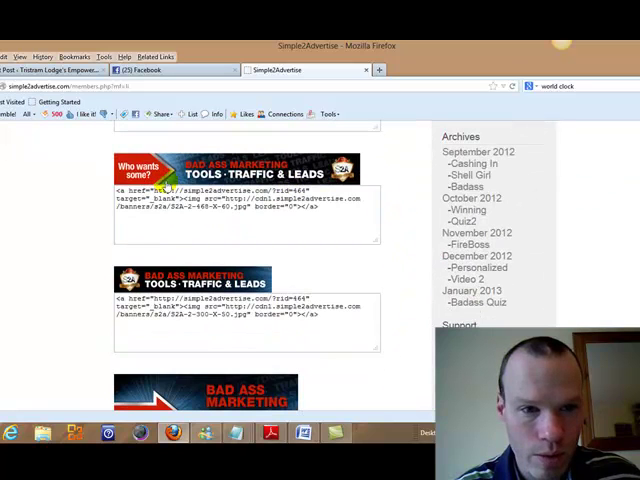
scroll(up, 3)
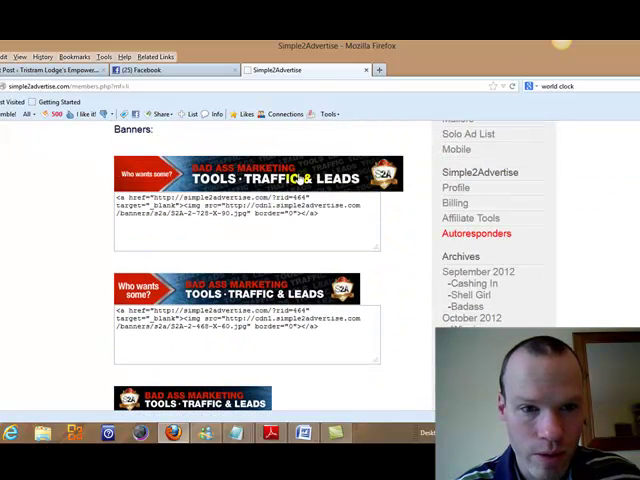
mouse_move(528, 208)
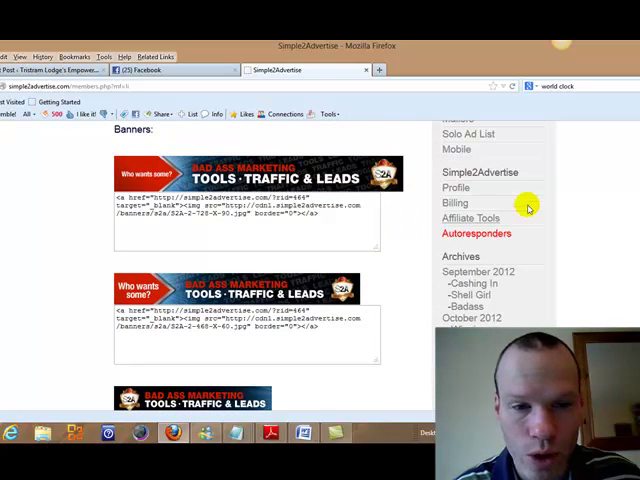
scroll(up, 3)
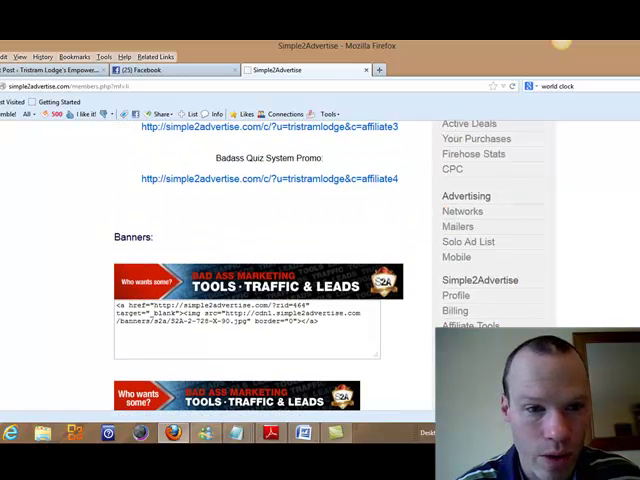
scroll(down, 3)
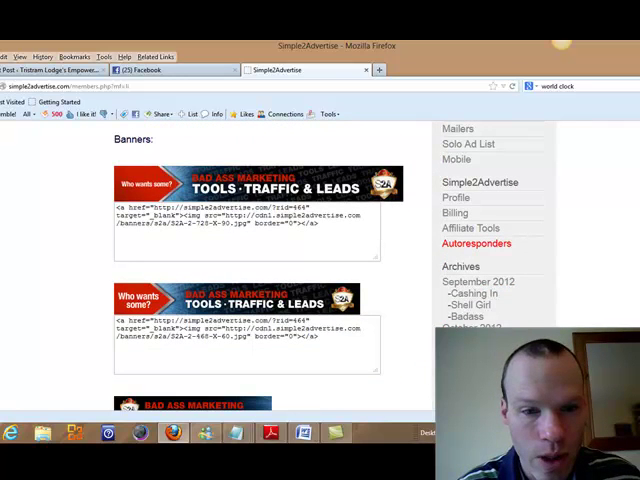
scroll(down, 3)
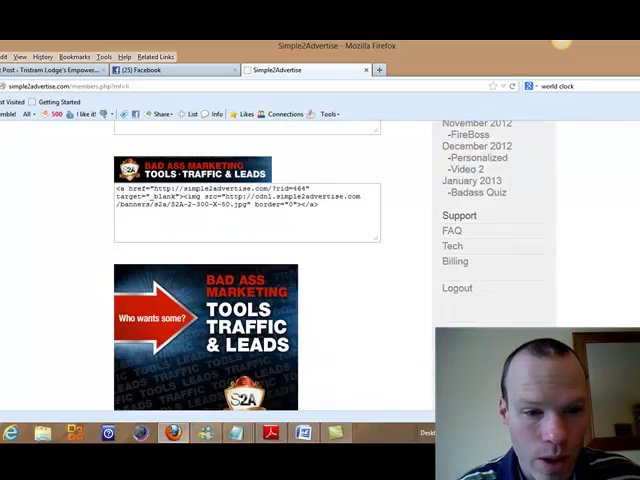
scroll(down, 3)
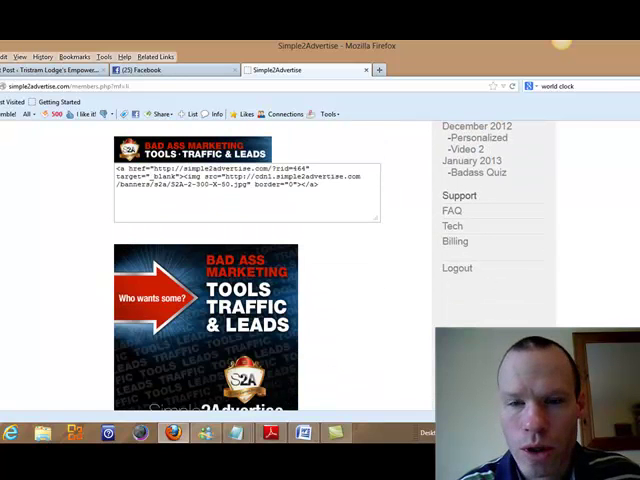
scroll(down, 3)
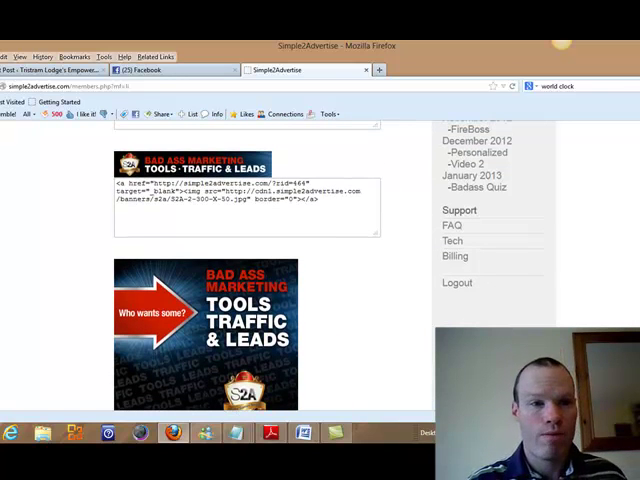